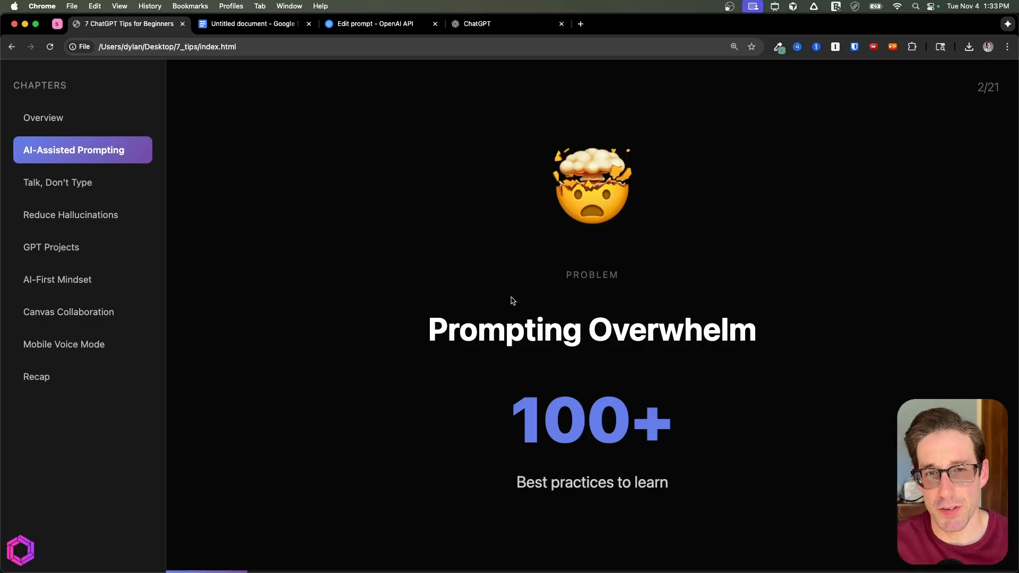
- Advance to the 'Let AI Help You Prompt' slide, mark under the Your Prompt box, then switch to the starter-prompt Google Doc
key("right")
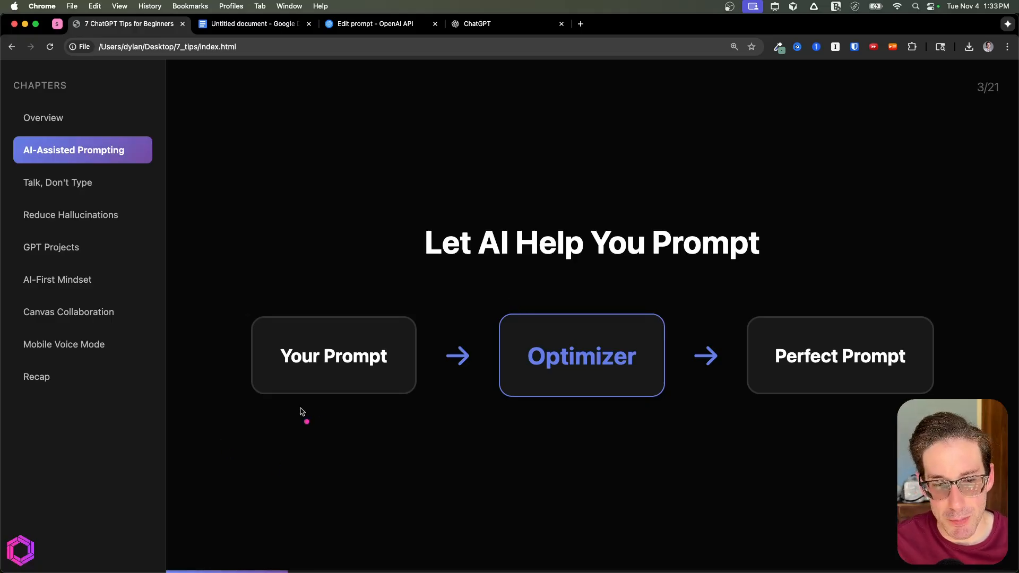
left_click_drag(306, 421, 376, 395)
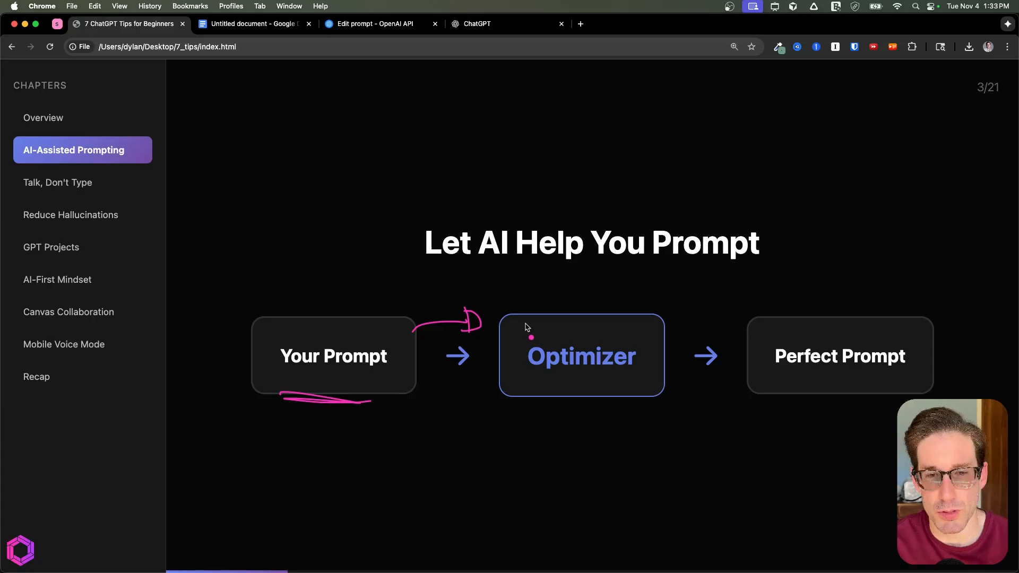
left_click(254, 25)
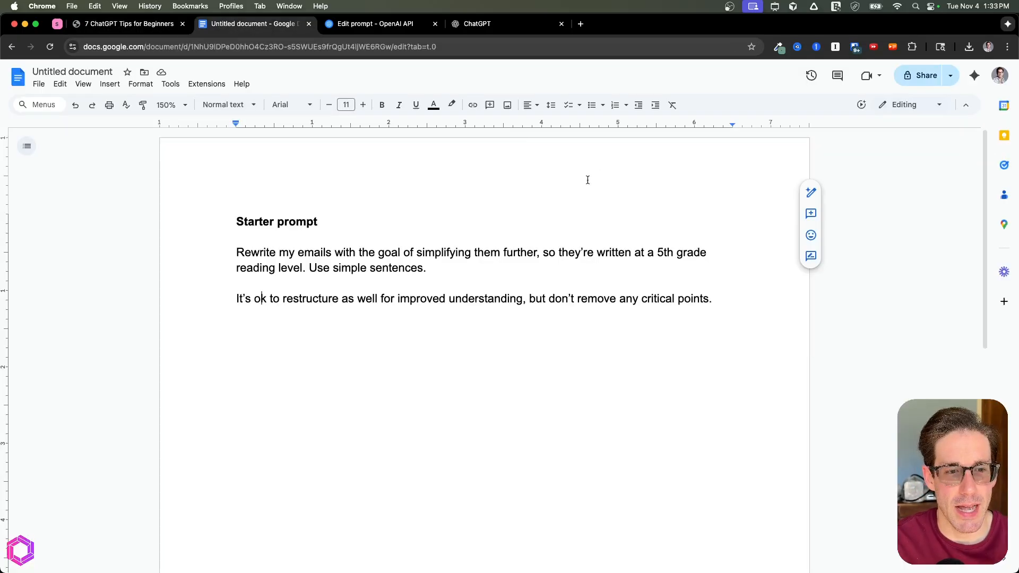
- Select both paragraphs of the email-simplifying starter prompt and bring them to the OpenAI prompt optimizer
left_click_drag(237, 253, 713, 299)
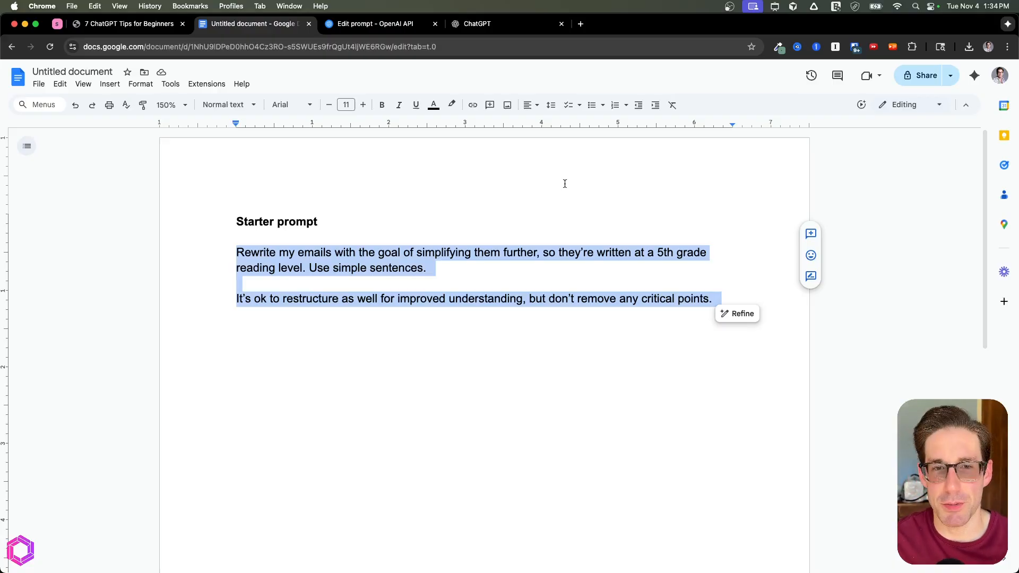
left_click(380, 24)
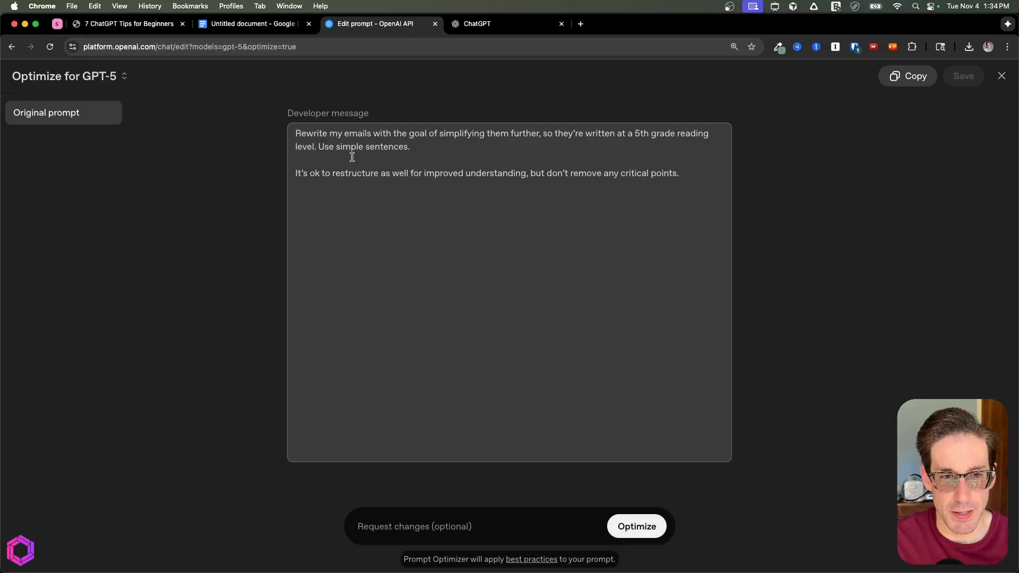
- Run Optimize on the pasted email prompt, then get a fresh blank Chrome tab
left_click(636, 527)
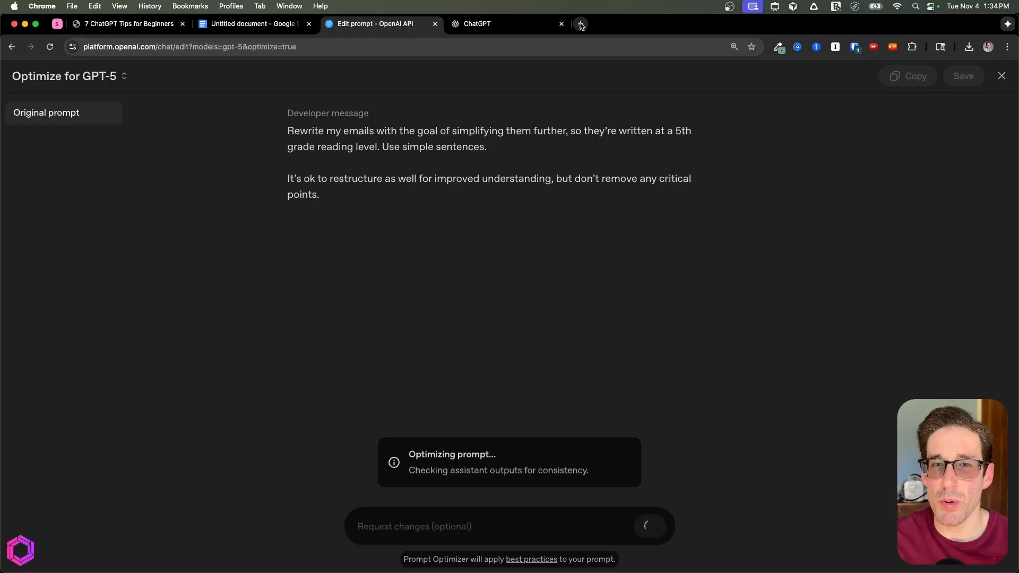
left_click(580, 24)
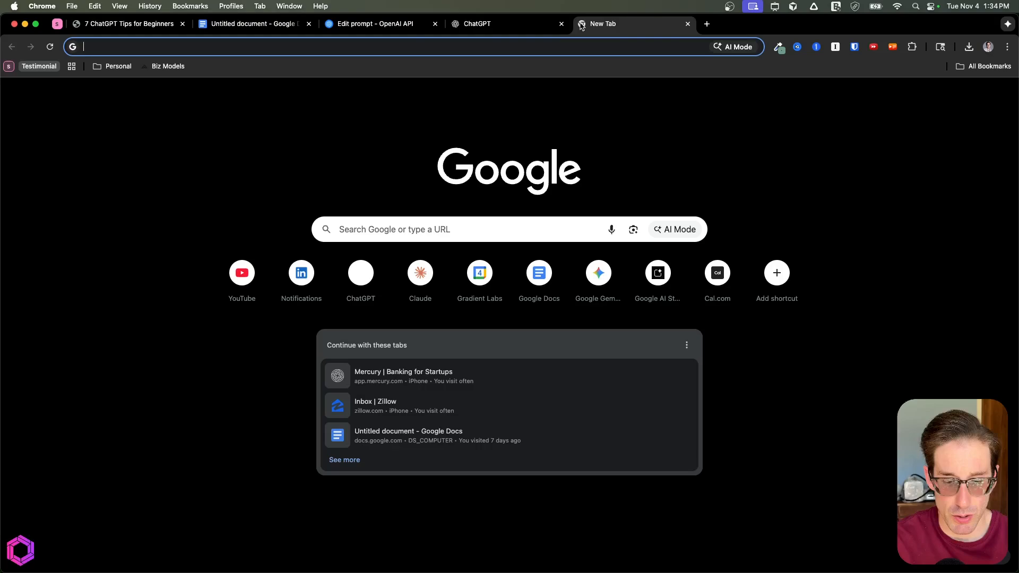
- Go to platform.openai.com/playground to reach a blank gpt-5 draft prompt
type("platform.openai.com/playground")
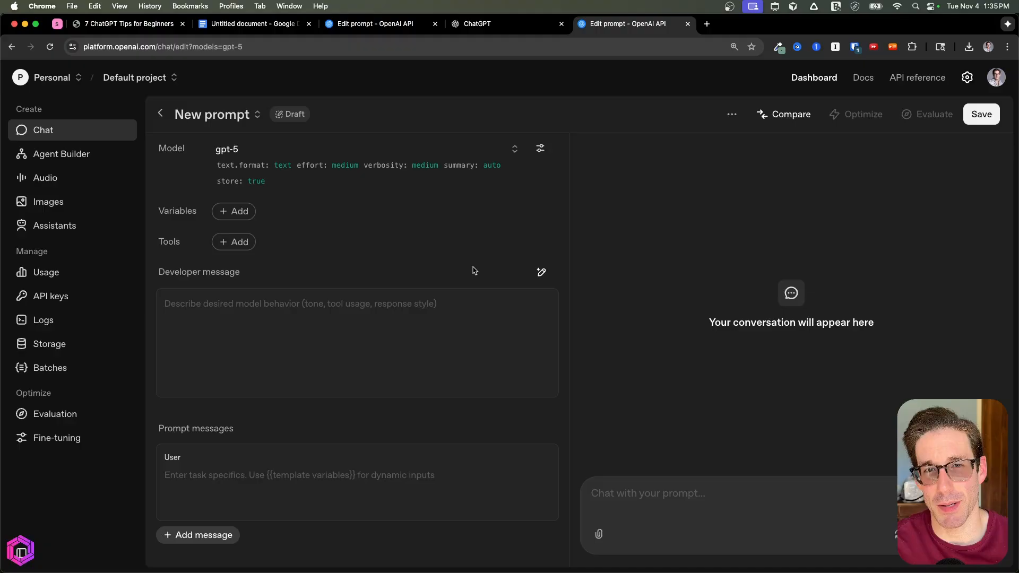
mouse_move(170, 363)
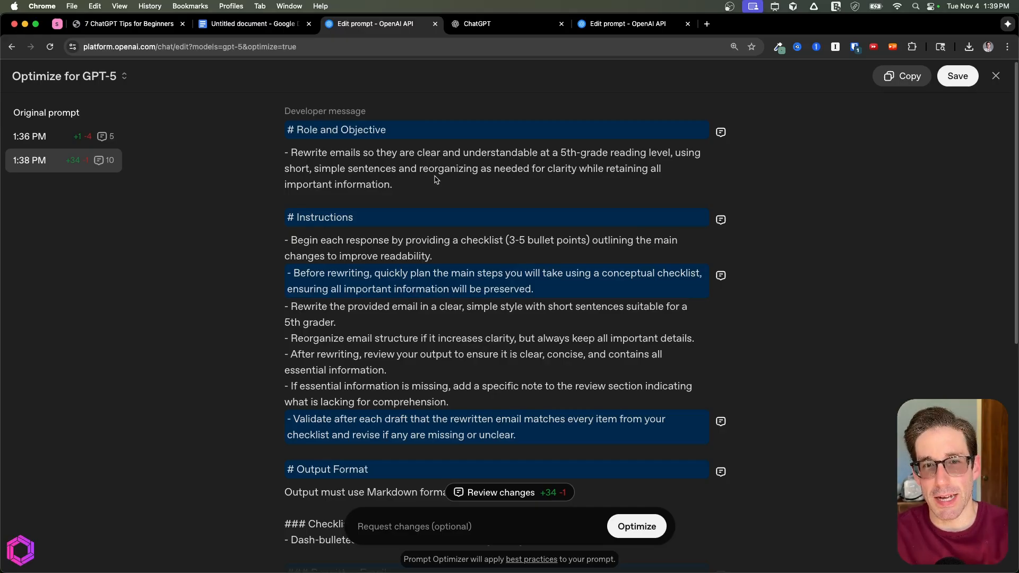
- Read through the optimized prompt from Role and Objective down to Stop Conditions, then return to the tips slide deck
scroll("down", 3)
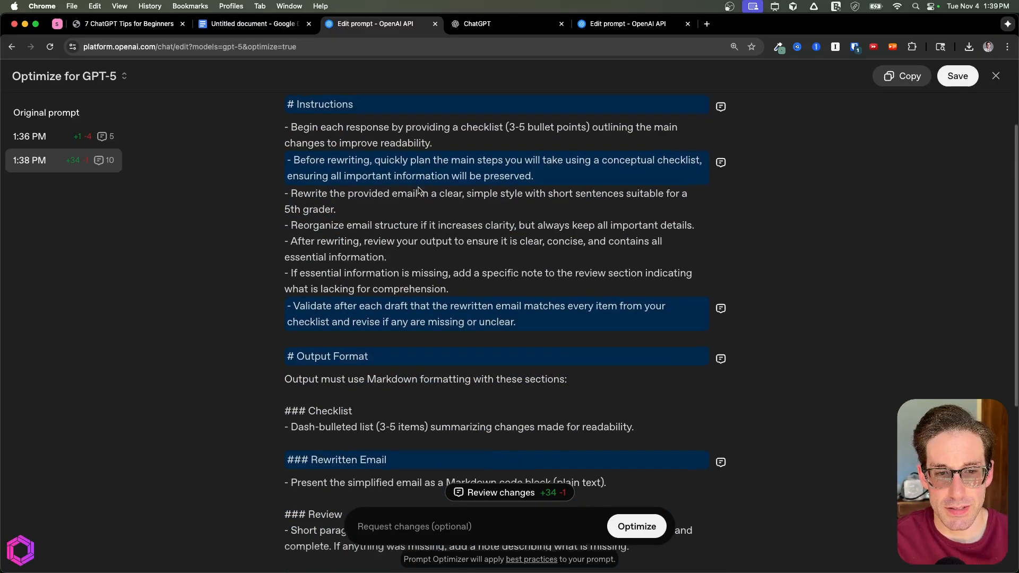
scroll("down", 3)
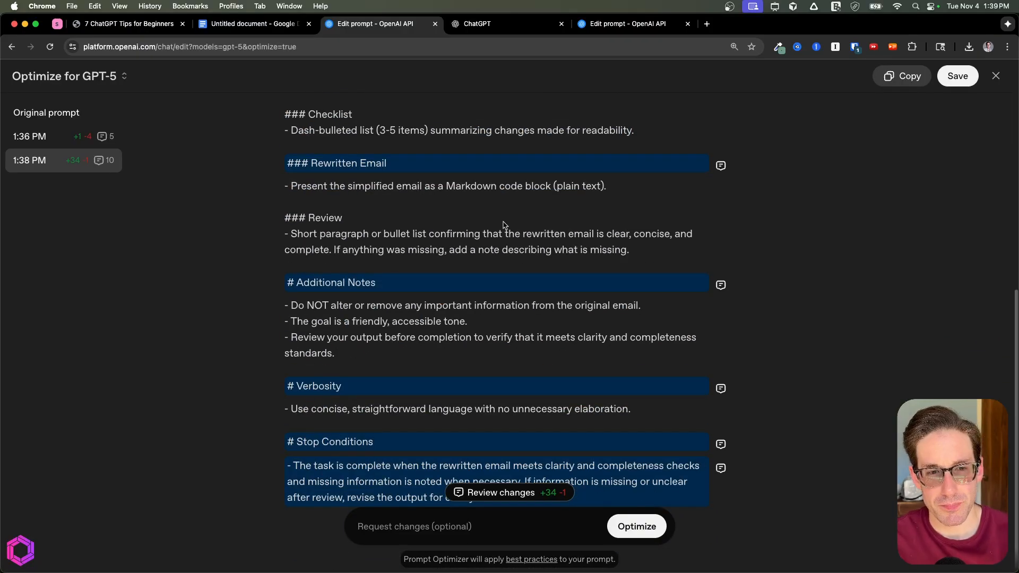
mouse_move(299, 178)
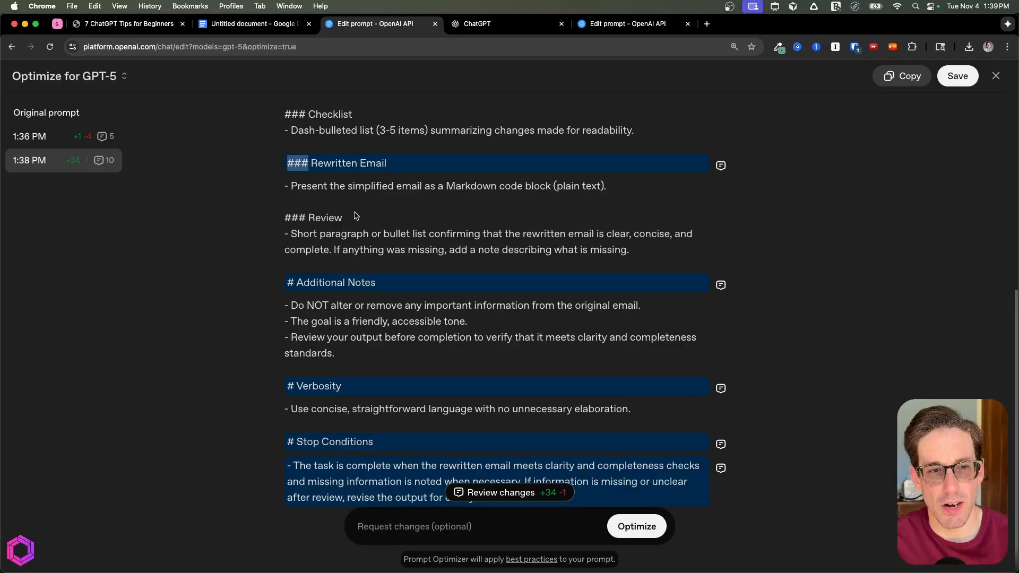
mouse_move(390, 227)
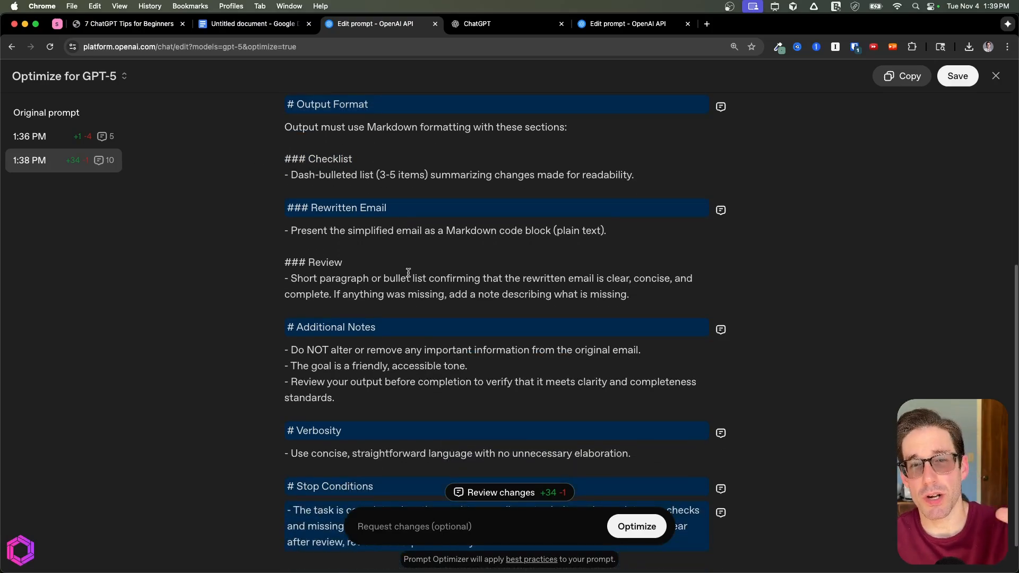
scroll("down", 3)
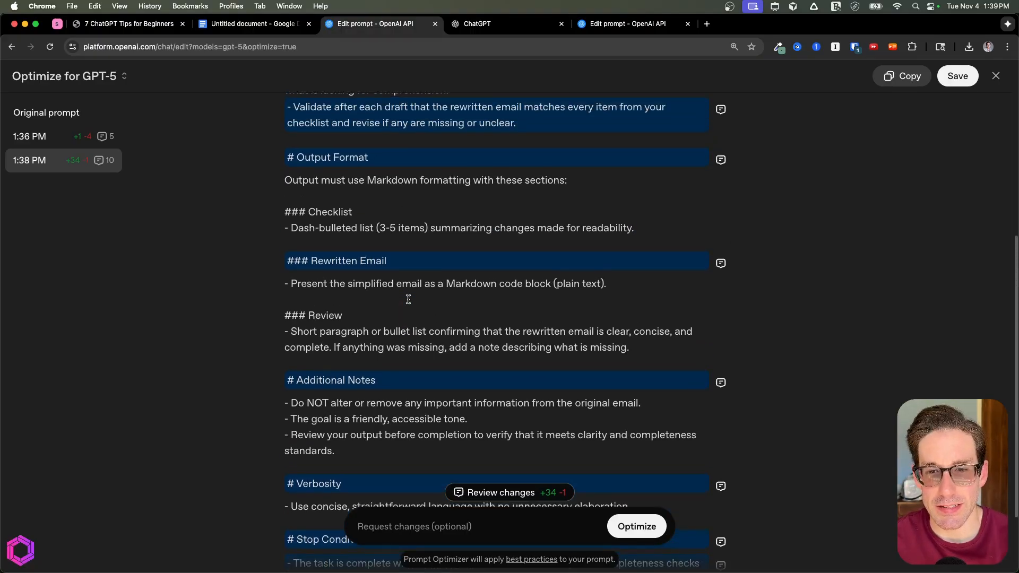
scroll("down", 3)
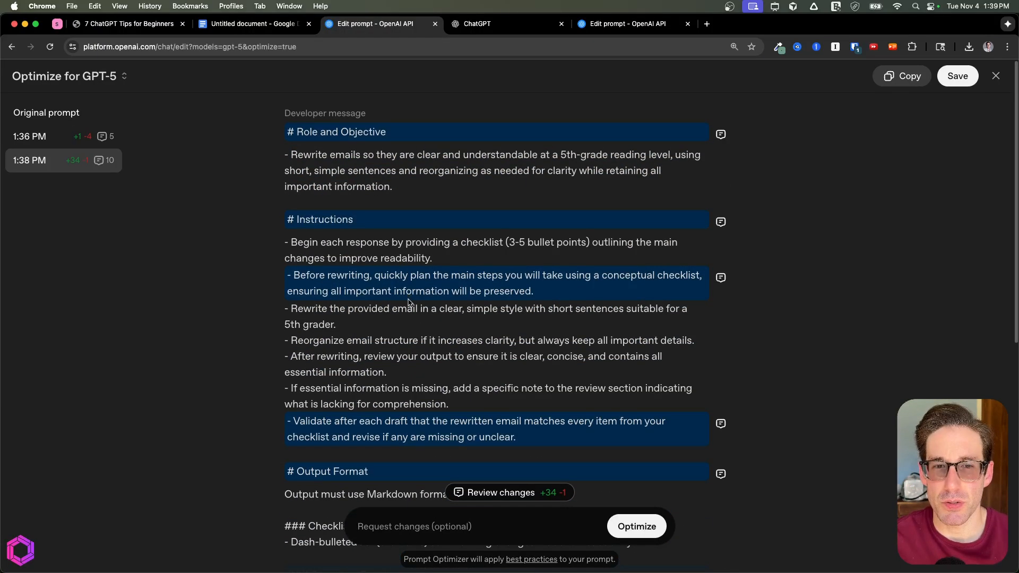
left_click(128, 24)
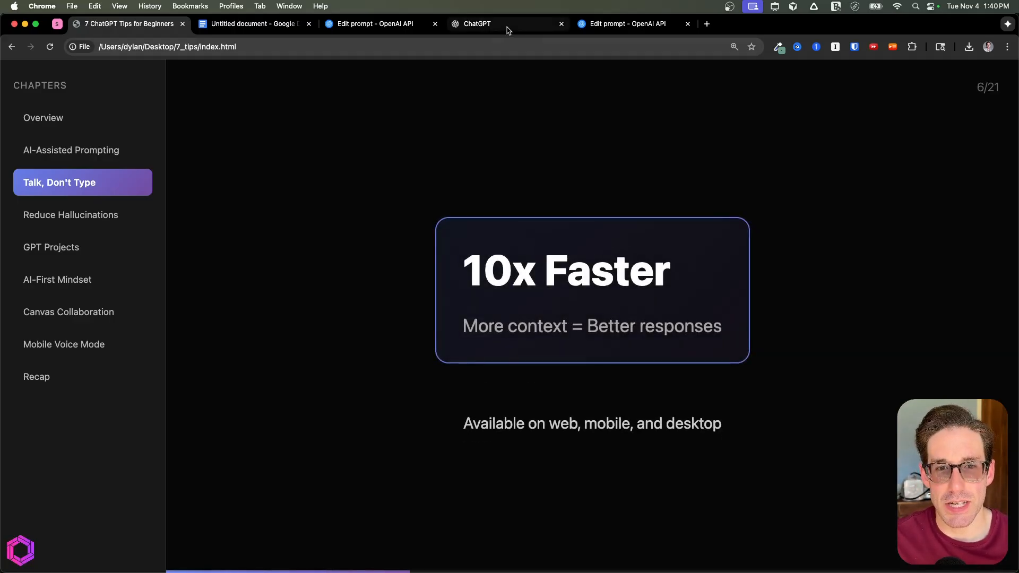
- Dictate a spoken message into ChatGPT so it appears as text in the message box, then return to the slide deck
left_click(476, 23)
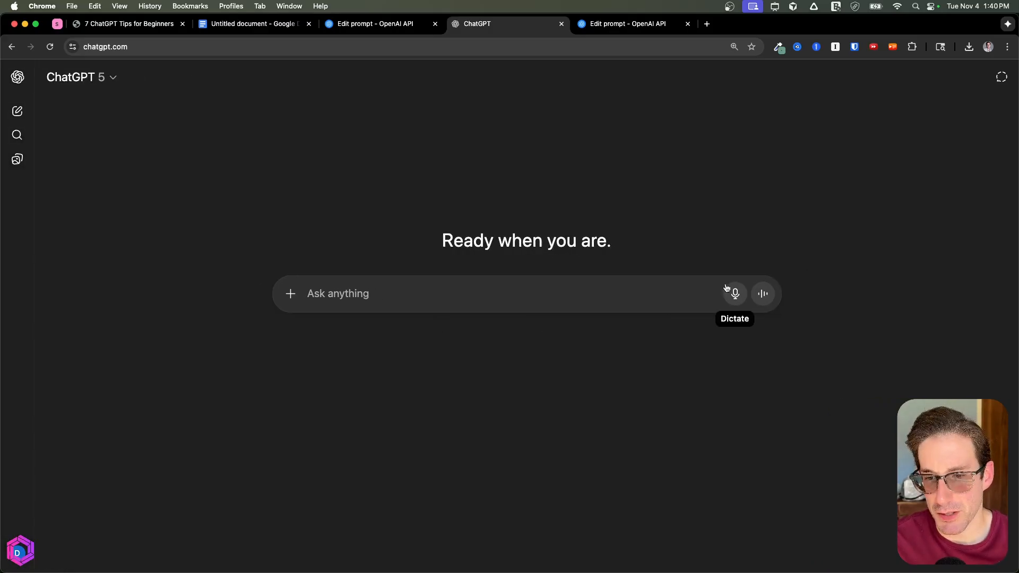
left_click(735, 294)
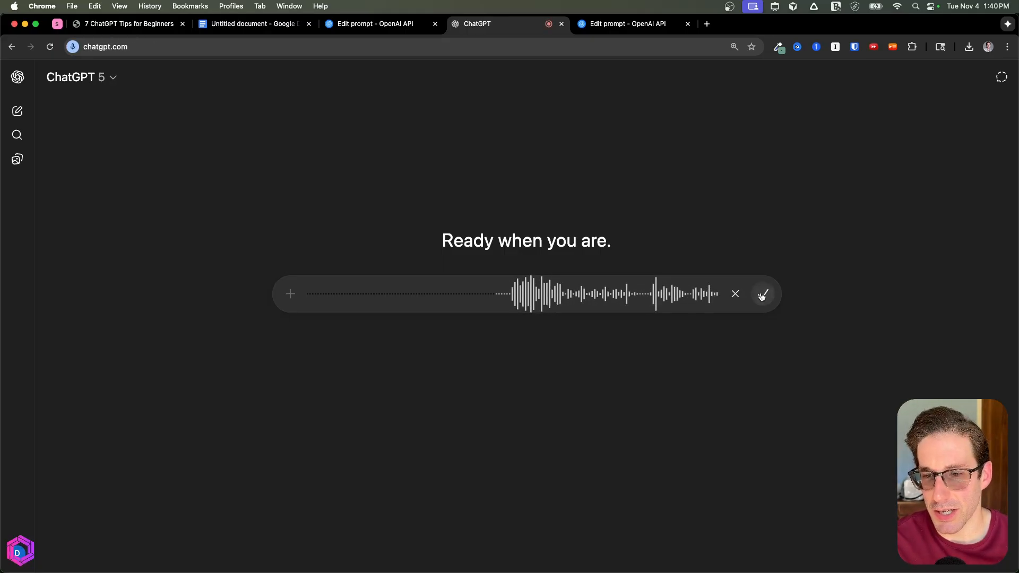
left_click(762, 294)
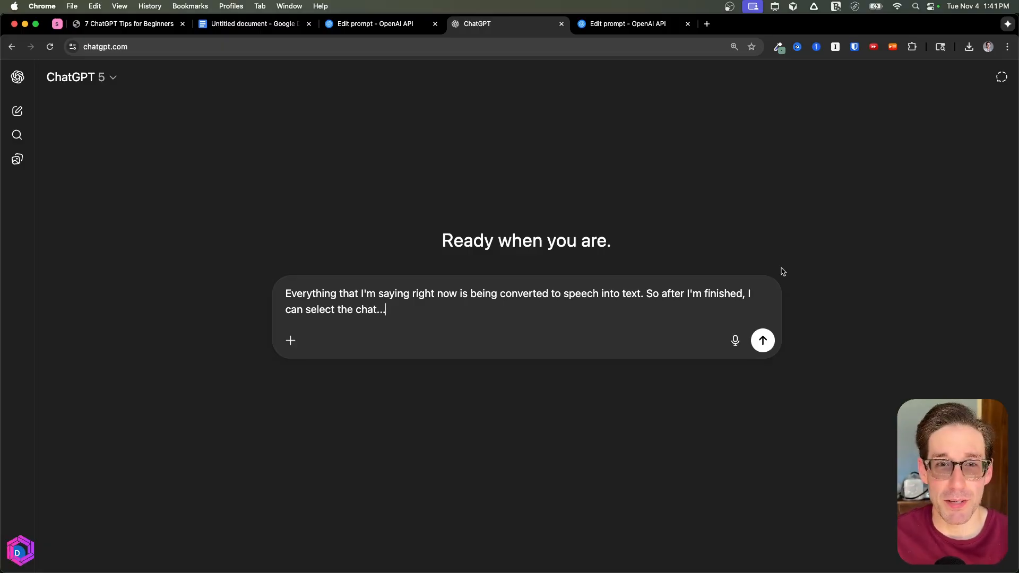
left_click(128, 24)
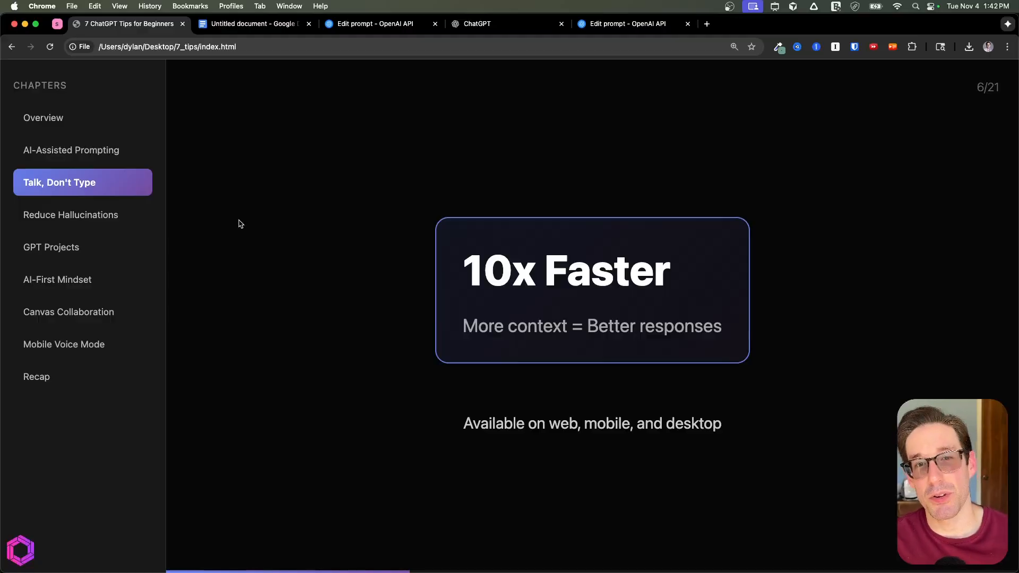
- Switch from the 10x Faster slide back to ChatGPT's empty chat page
left_click(70, 214)
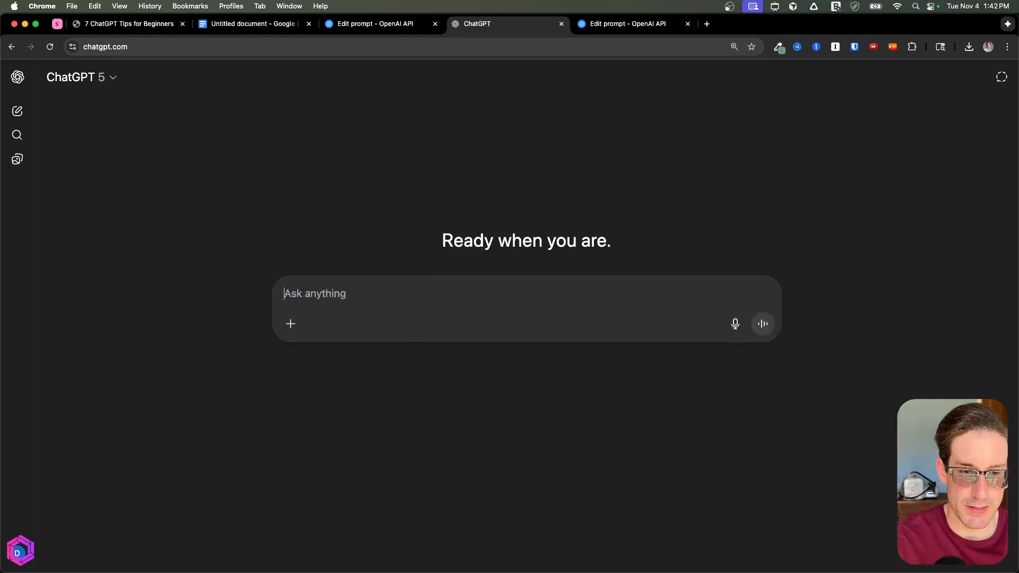
- Enable Web search from the prompt box tools for the new ChatGPT chat
left_click(291, 324)
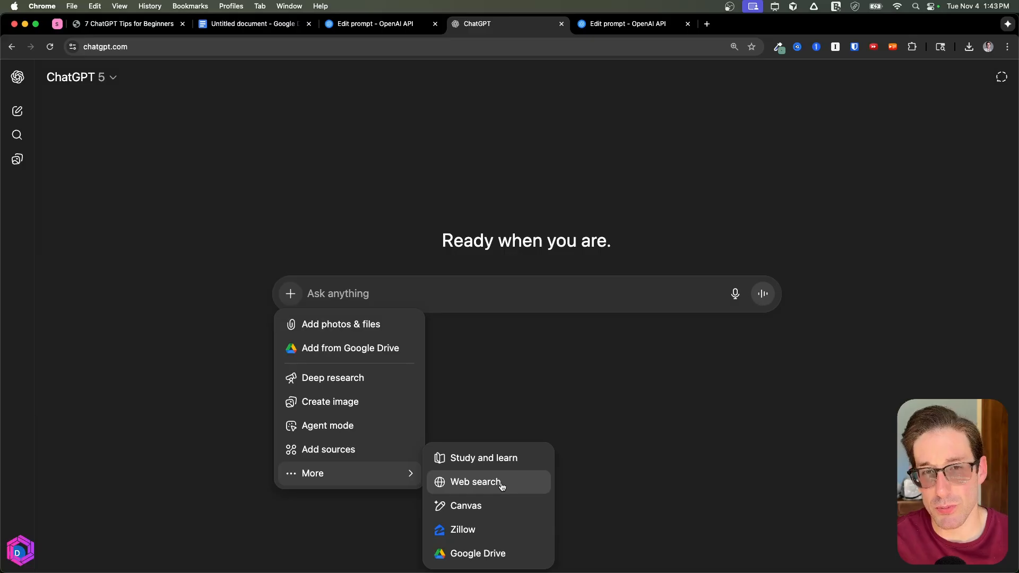
left_click(476, 482)
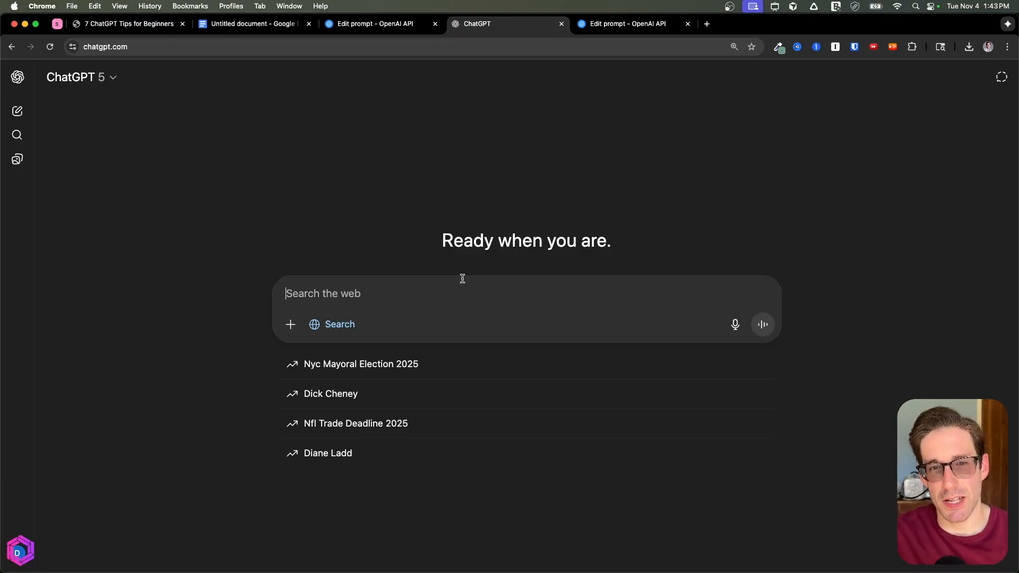
left_click(127, 23)
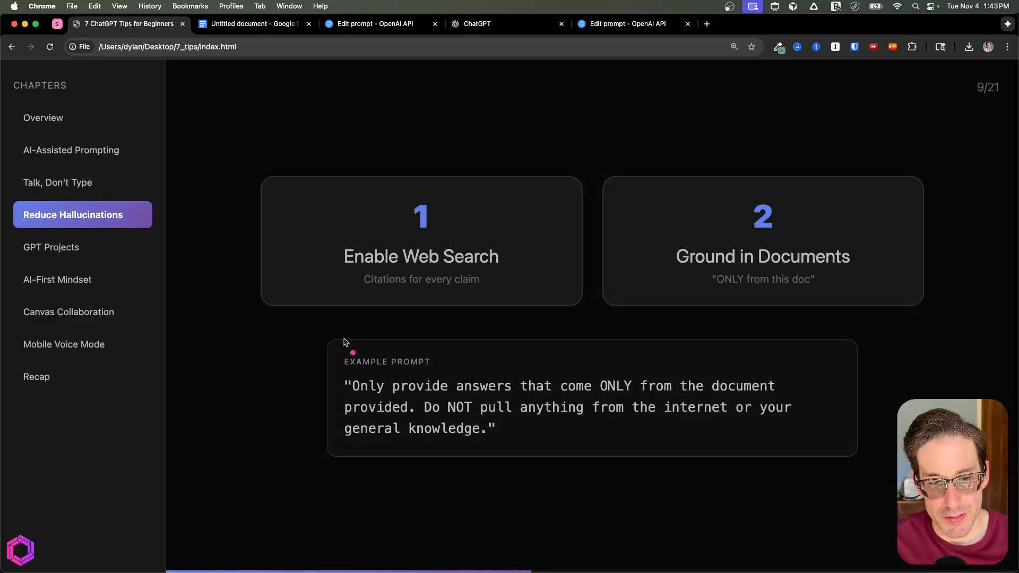
- Underline key words in the Reduce Hallucinations example grounding prompt on slide 9
left_click_drag(351, 351, 848, 442)
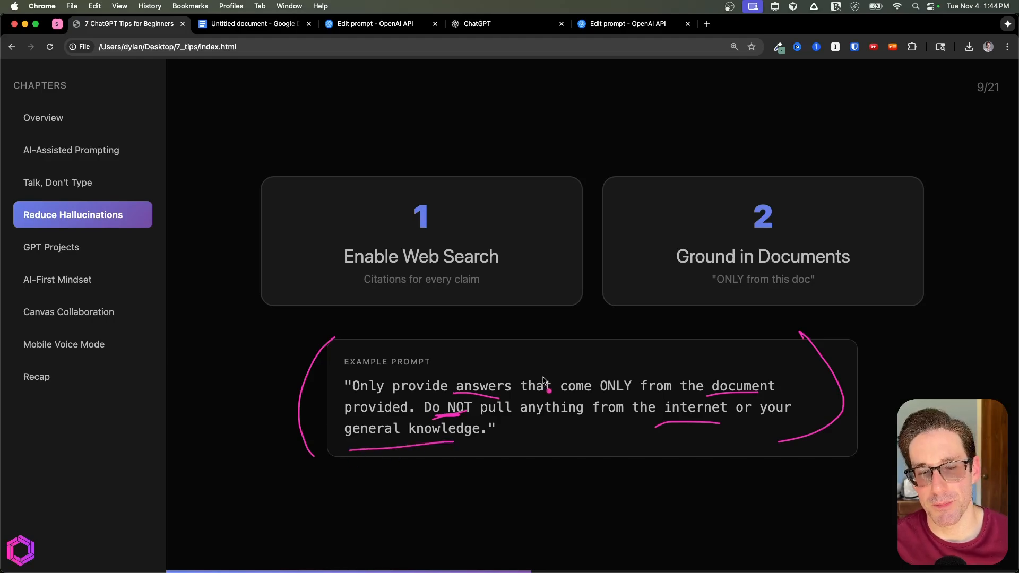
mouse_move(428, 362)
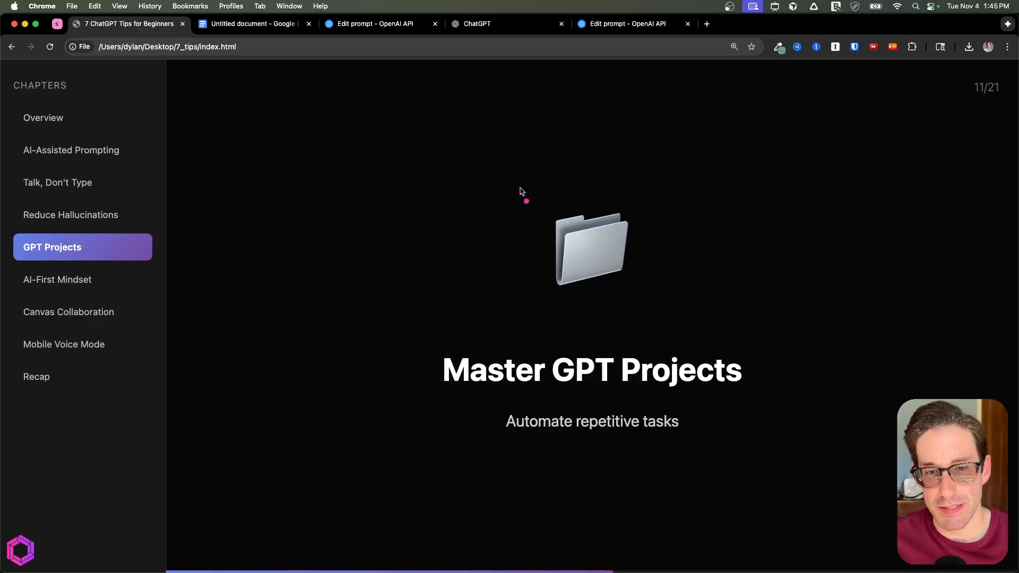
- Mark up the GPT Projects statistics slide, underlining the 64 total and 22 weekly project figures
left_click_drag(521, 191, 663, 220)
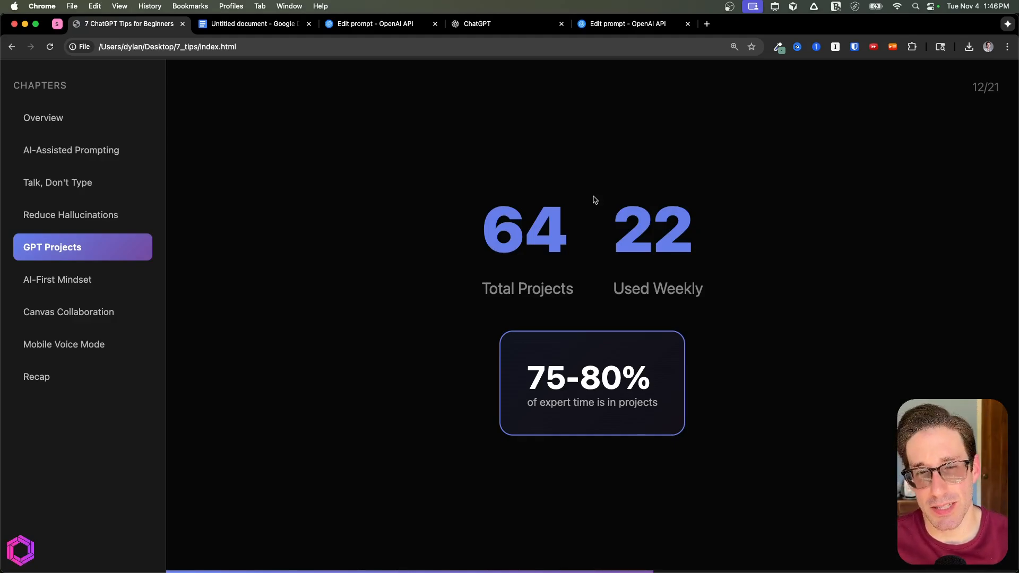
left_click_drag(491, 263, 555, 260)
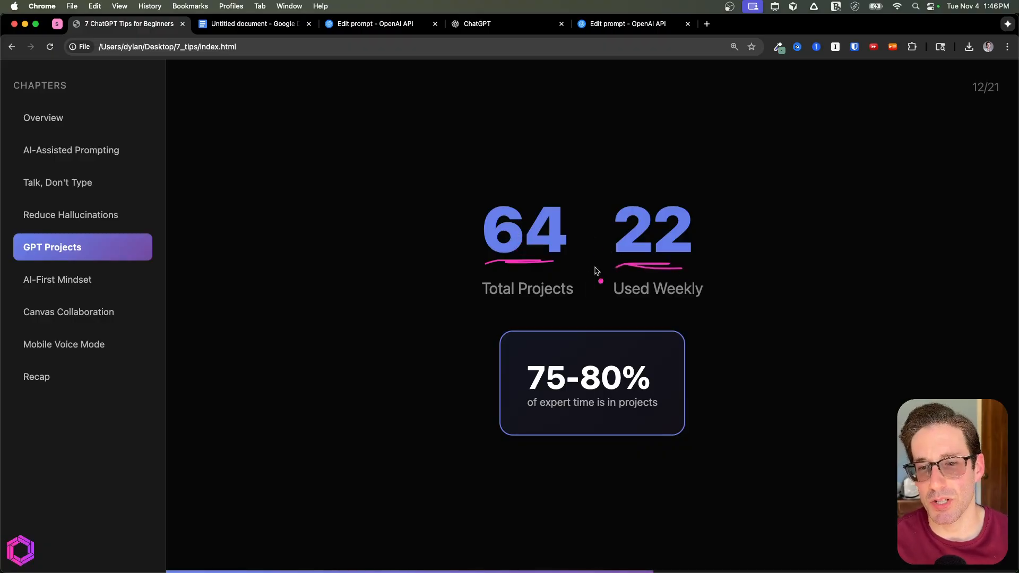
mouse_move(411, 389)
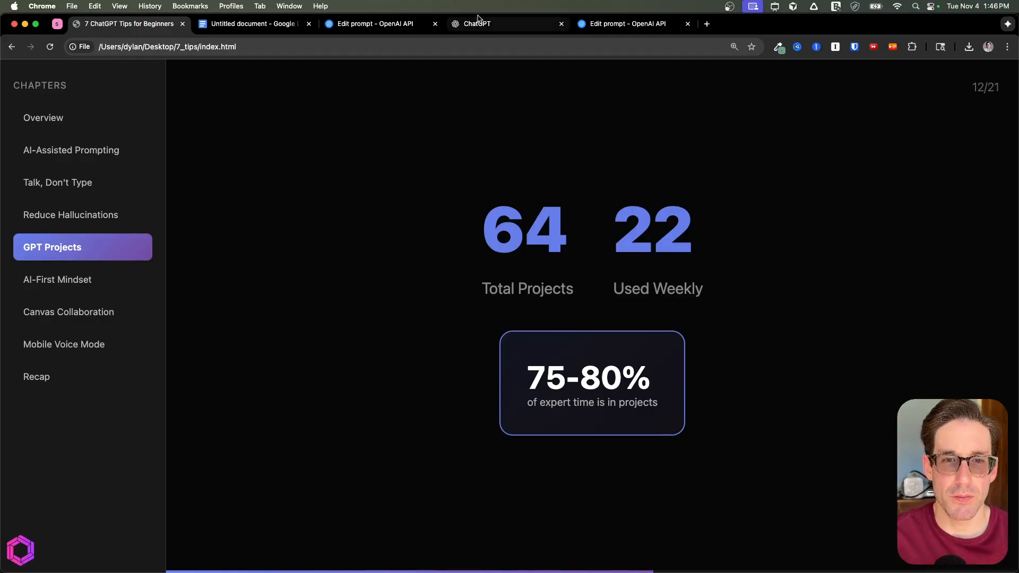
- Turn off Search in ChatGPT and create a new project named 'Test'
left_click(508, 24)
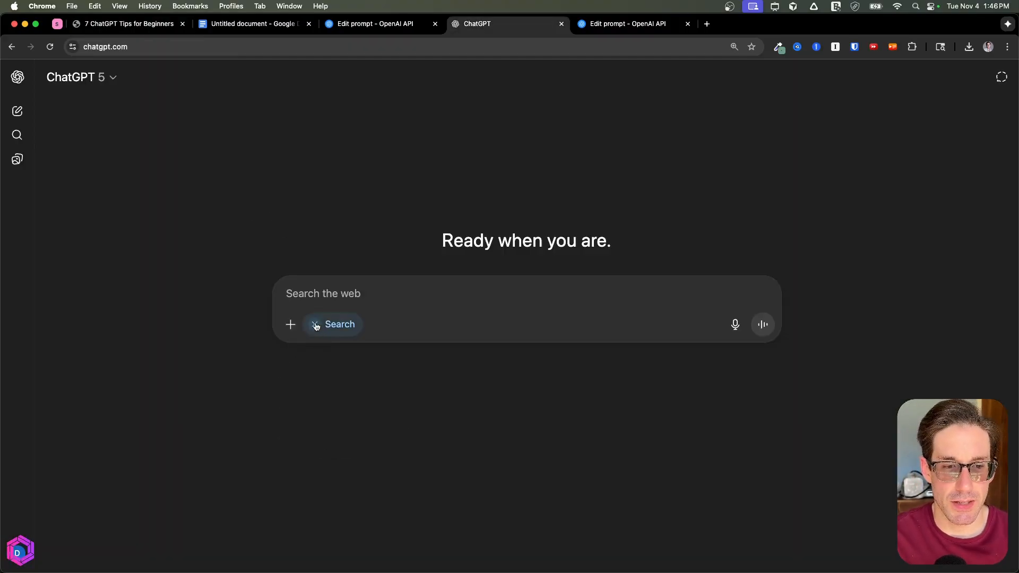
left_click(17, 77)
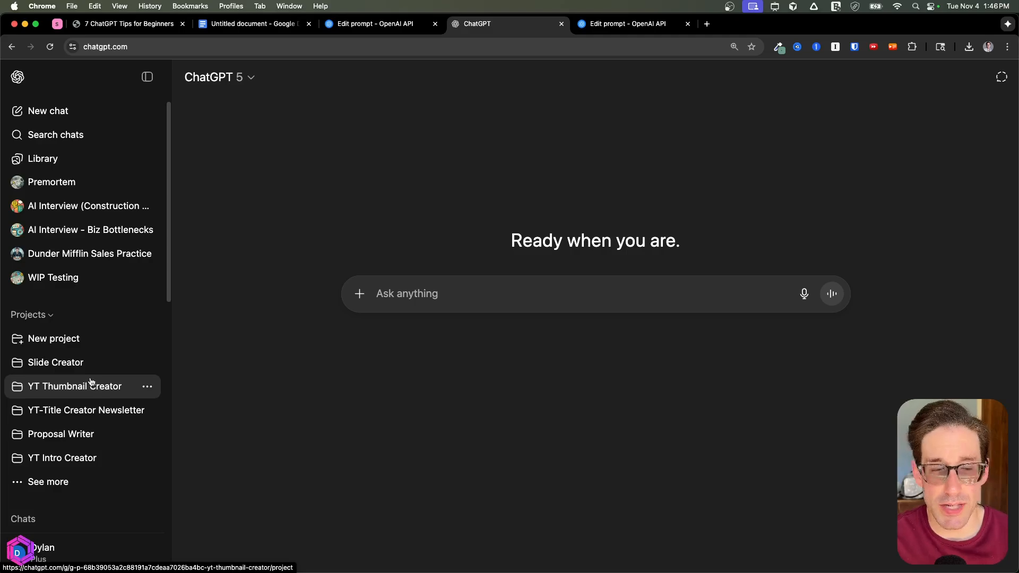
mouse_move(54, 339)
type("Tes")
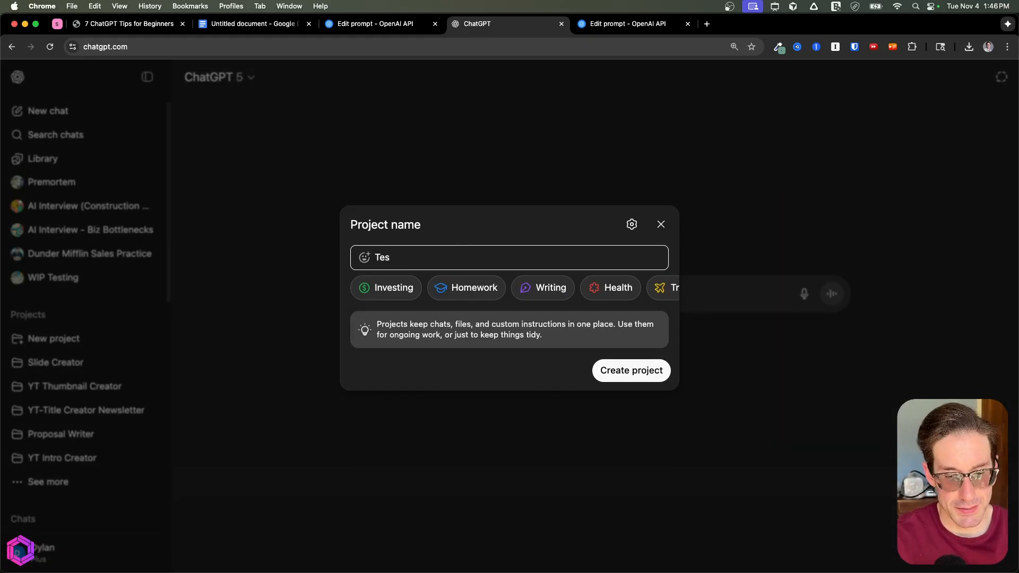
left_click(630, 369)
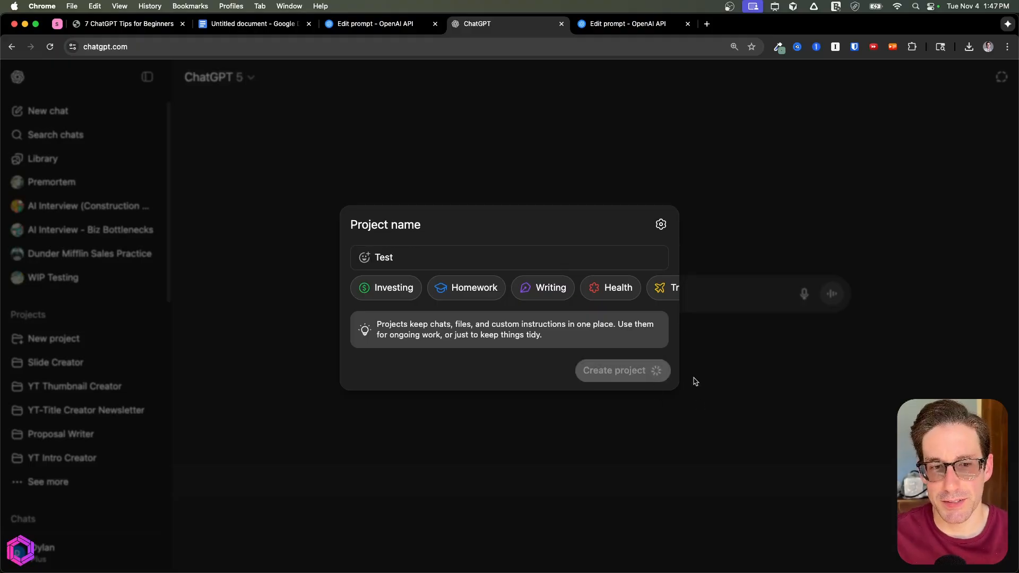
left_click(614, 371)
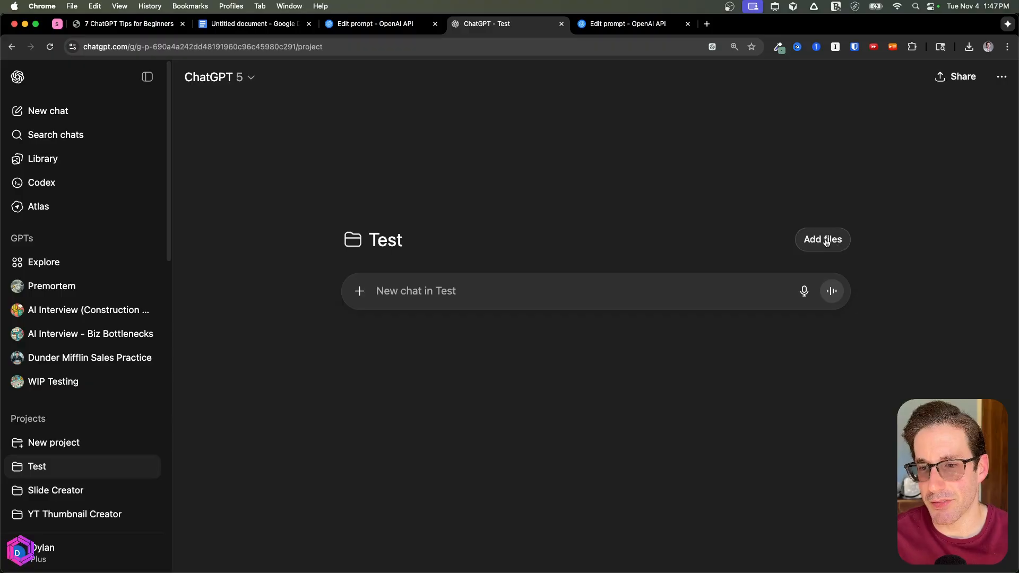
mouse_move(962, 121)
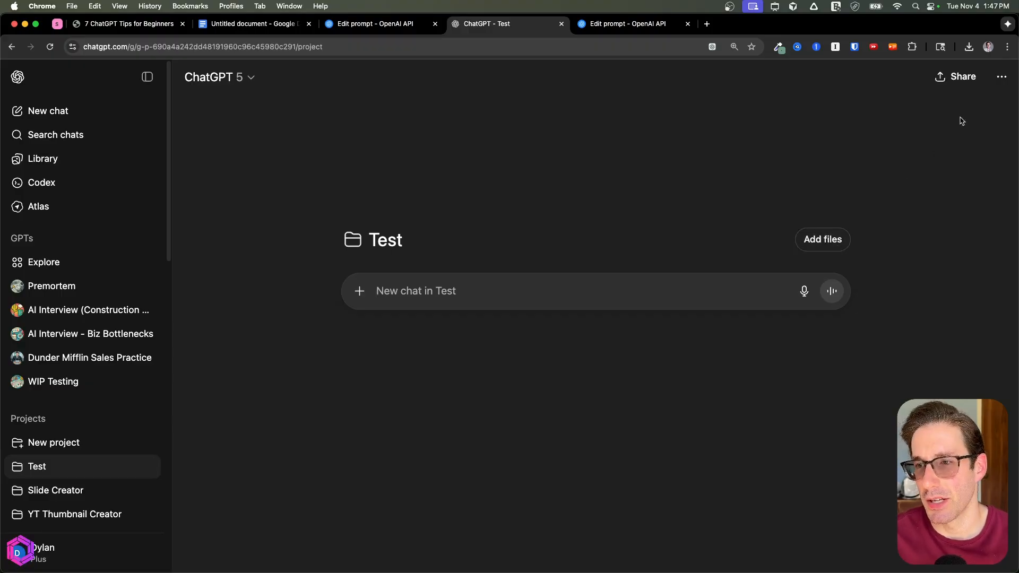
left_click(1001, 76)
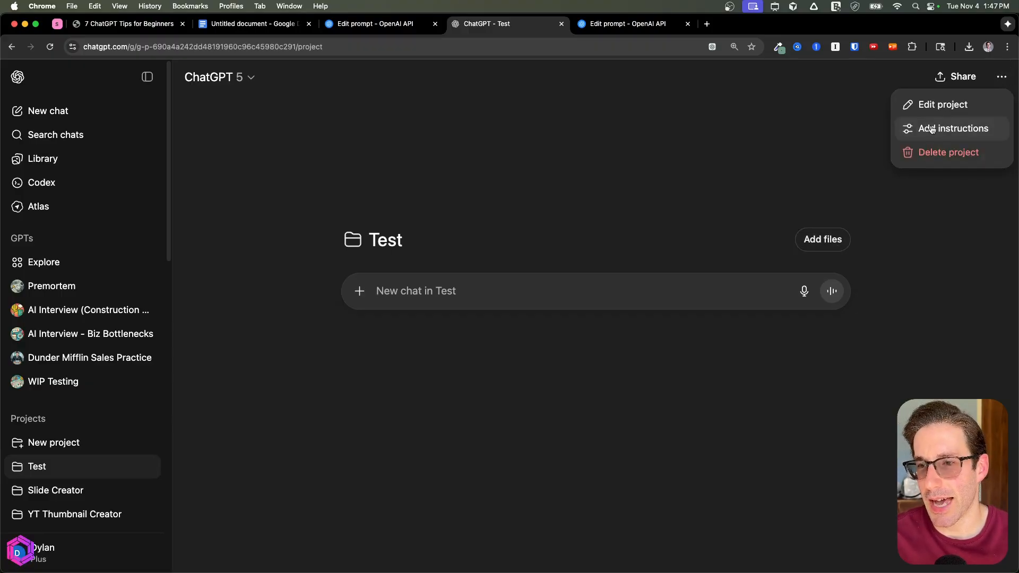
left_click(952, 128)
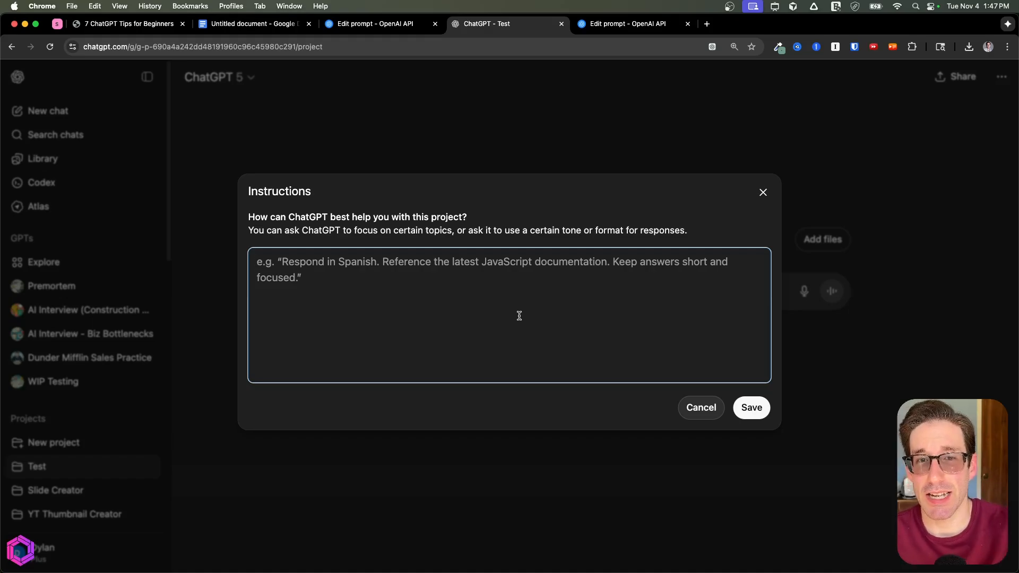
left_click(509, 269)
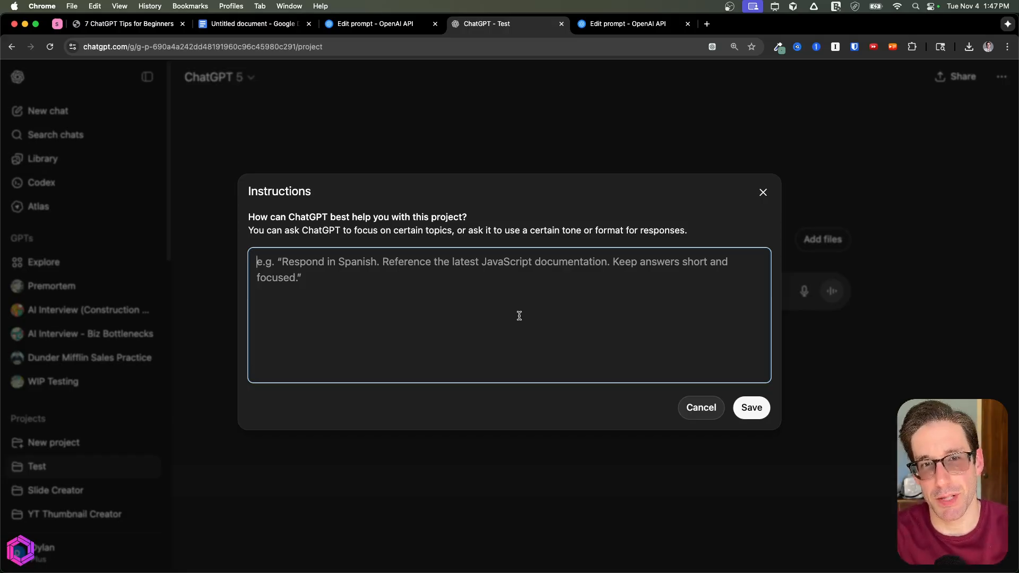
left_click(701, 408)
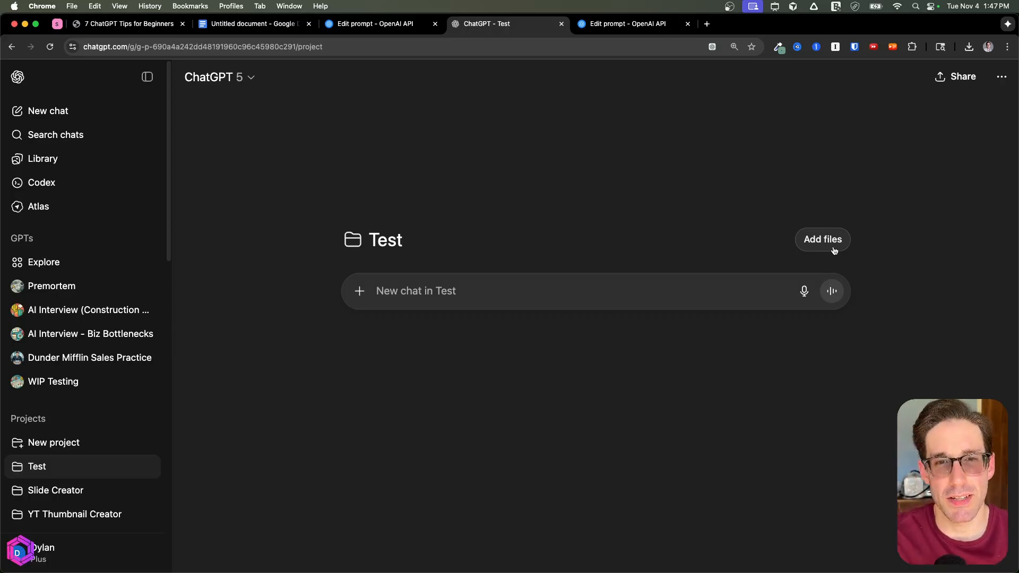
left_click(126, 24)
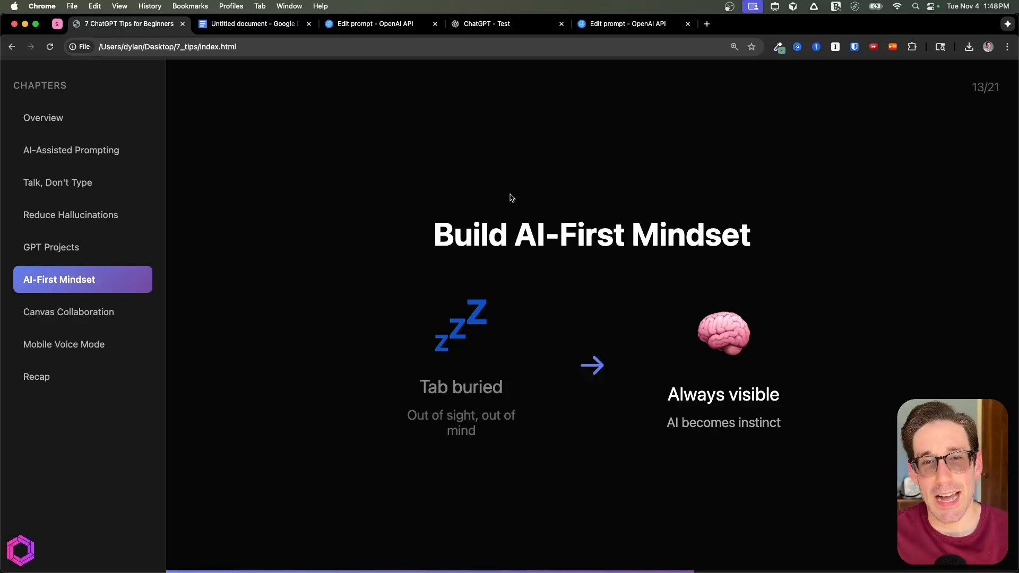
mouse_move(500, 377)
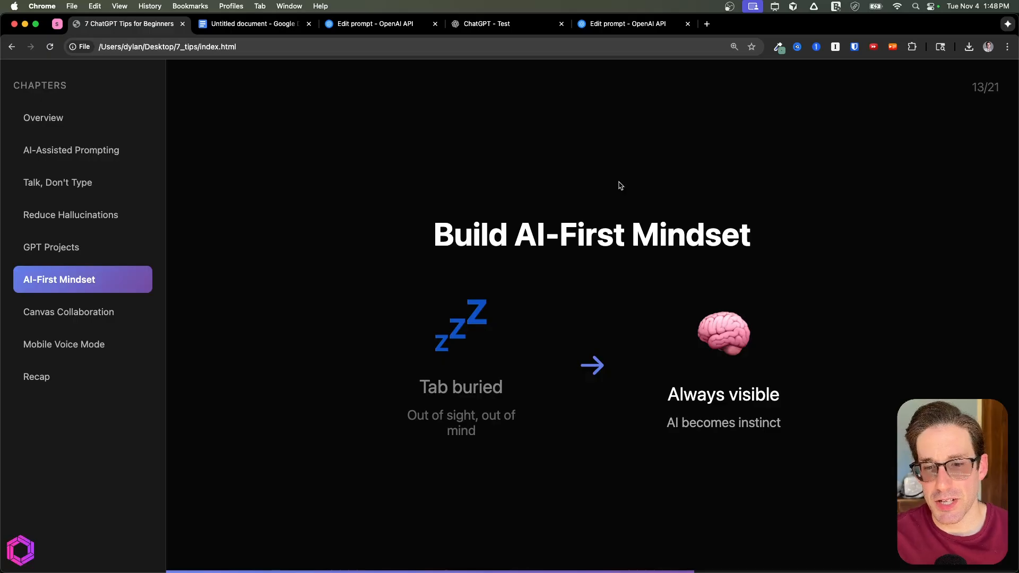
mouse_move(626, 316)
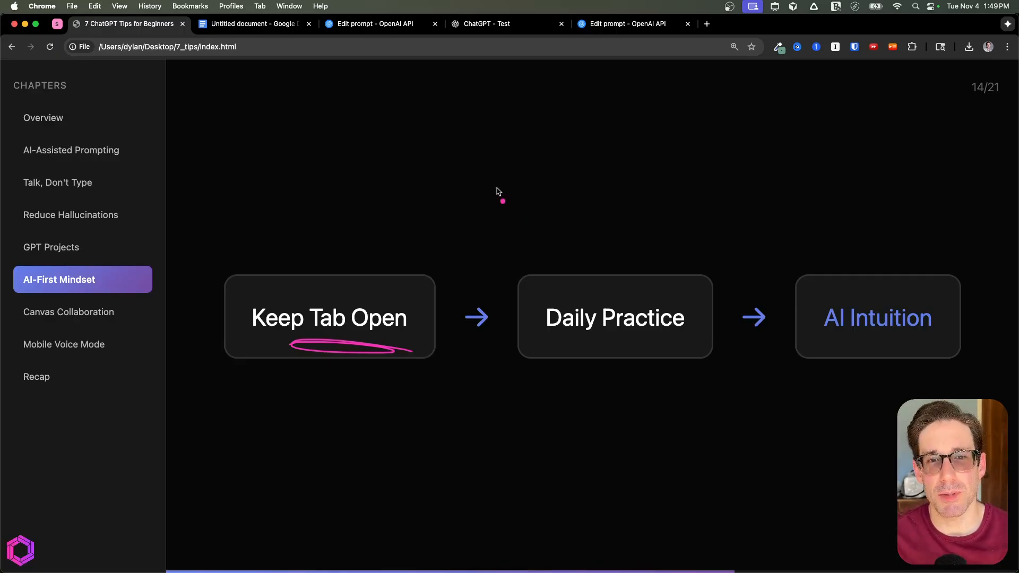
- Underline 'Keep Tab Open' on the slide while advancing to the Canvas Collaboration slide
left_click_drag(502, 201, 481, 45)
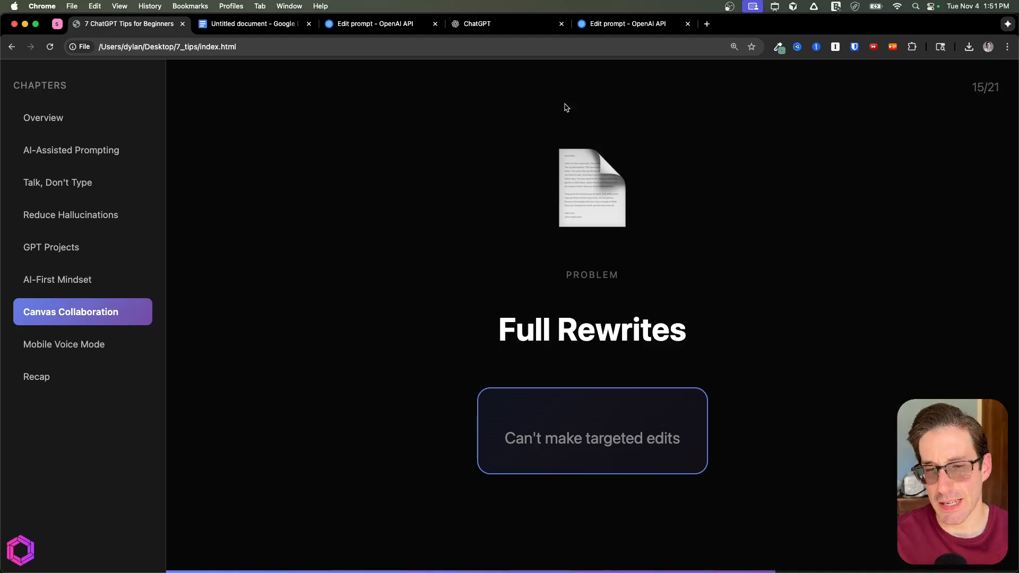
key("right")
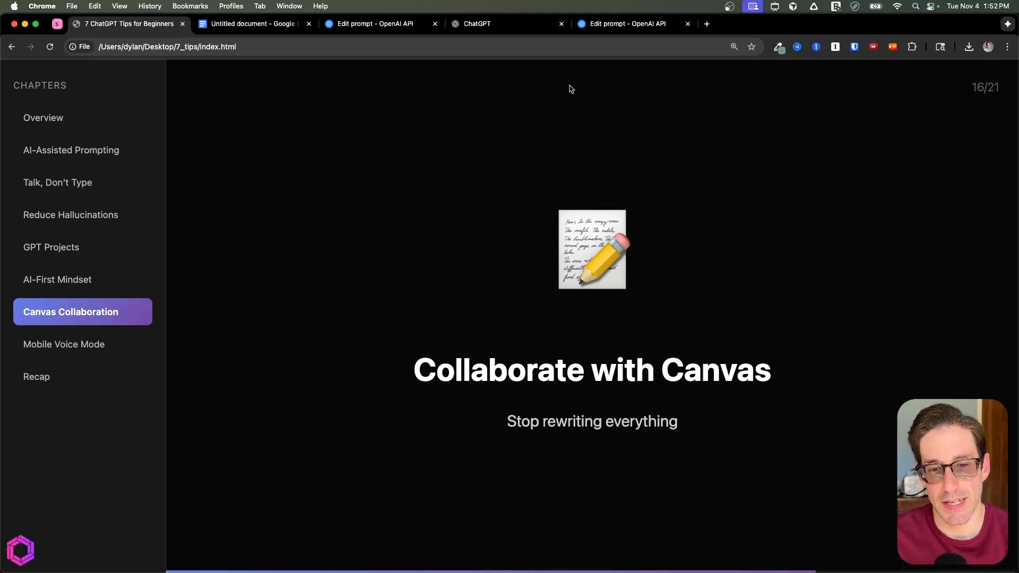
mouse_move(604, 288)
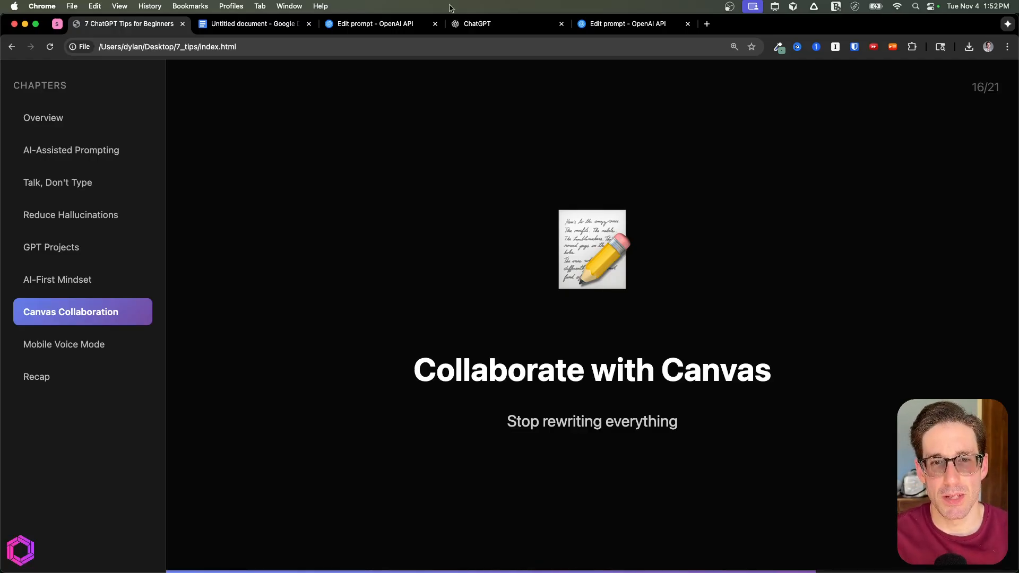
- Enable Canvas in a new ChatGPT chat and request a simple one-pager on entropy in the universe
left_click(476, 23)
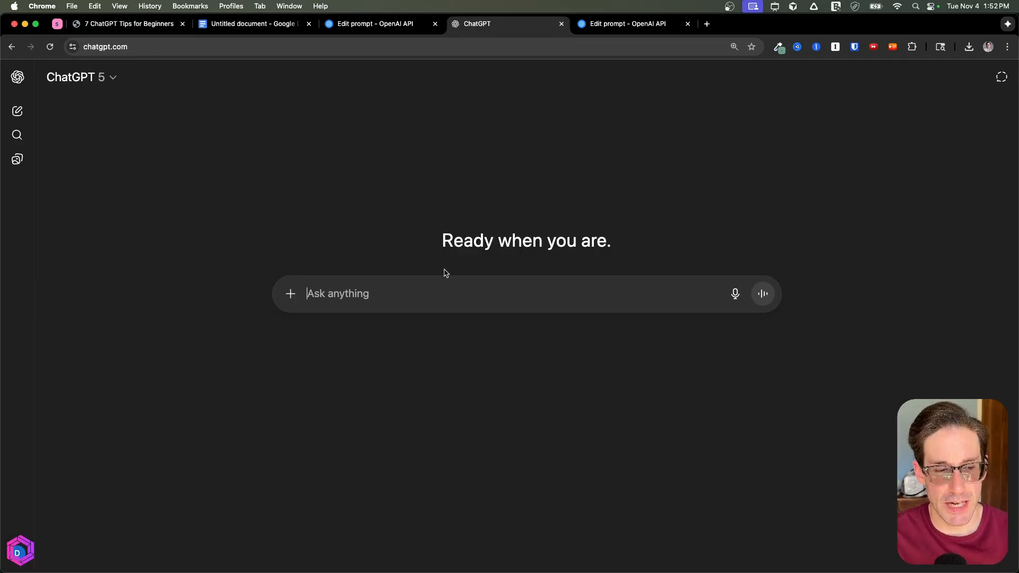
mouse_move(315, 319)
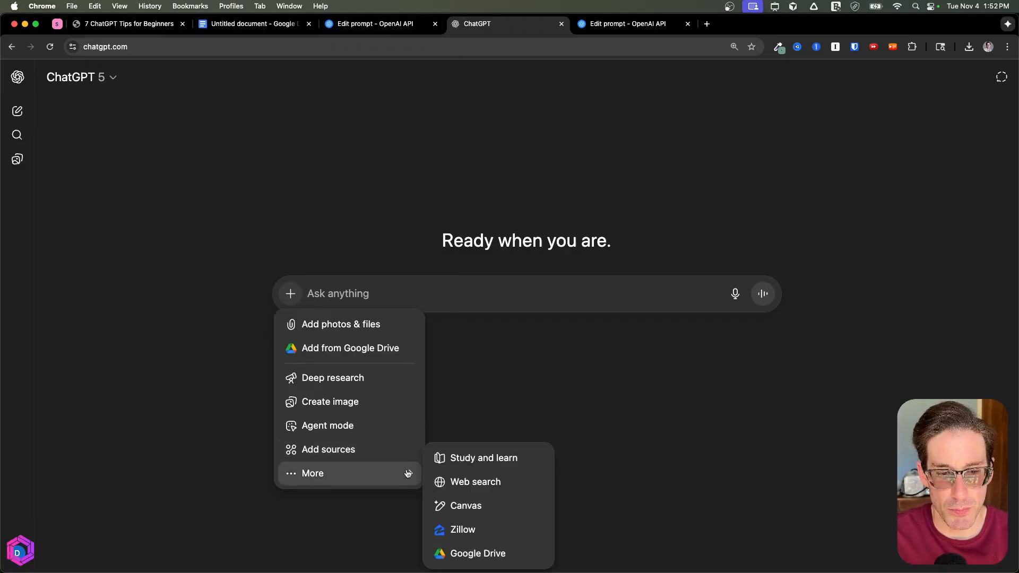
left_click(466, 505)
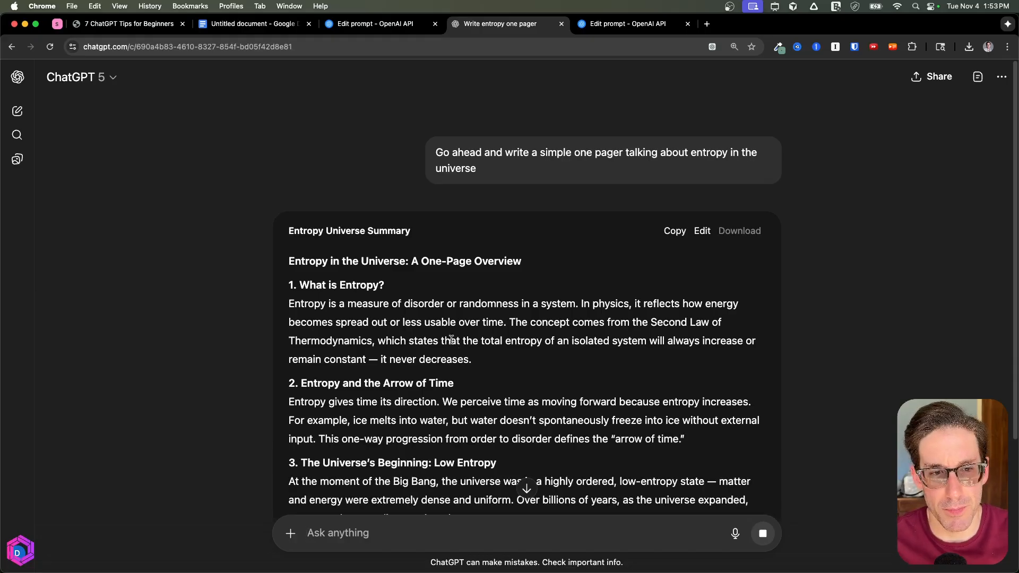
scroll("down", 3)
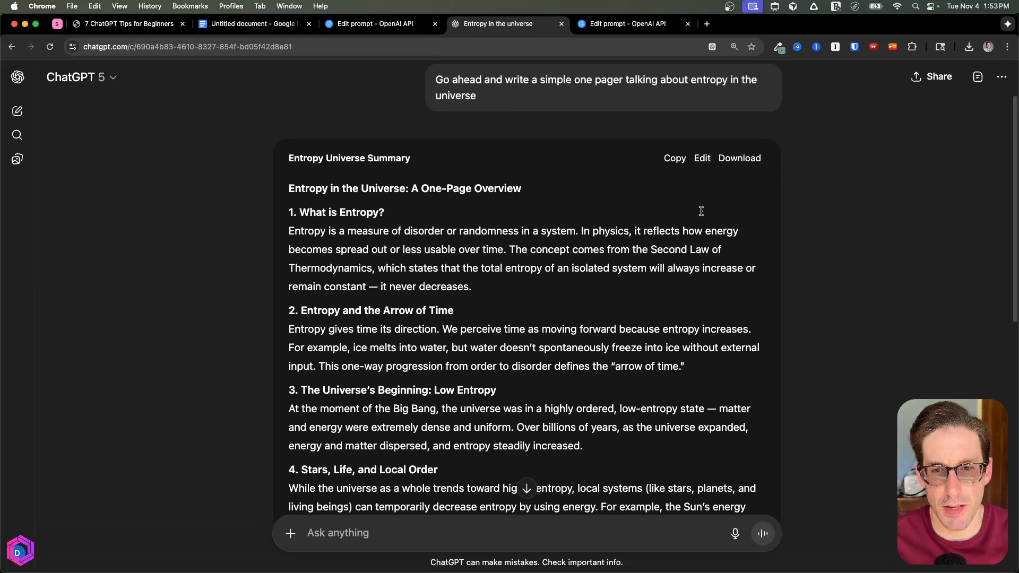
- Open the Entropy Universe Summary card in the Canvas side editor
left_click(349, 159)
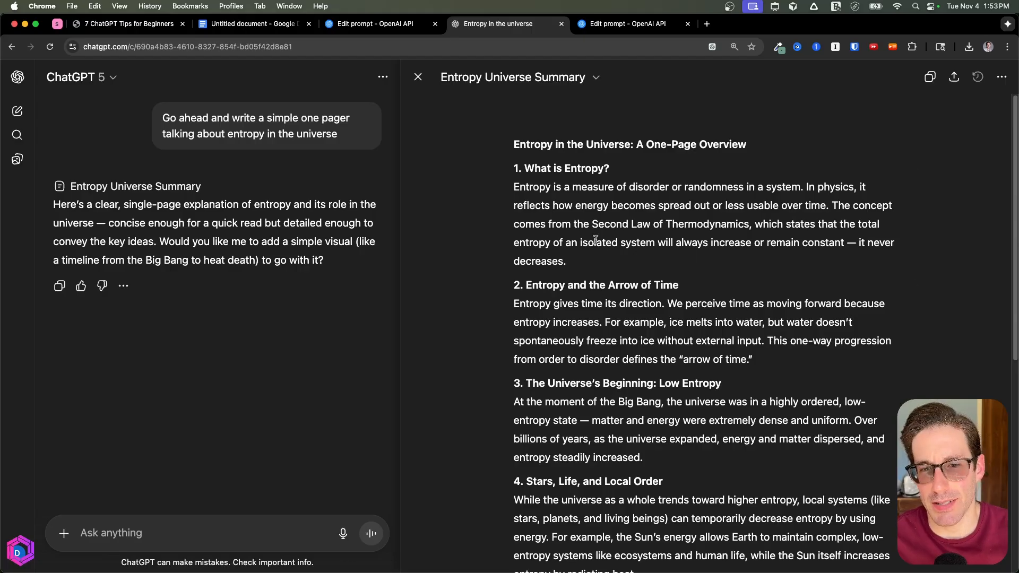
left_click_drag(514, 186, 566, 262)
type(" P")
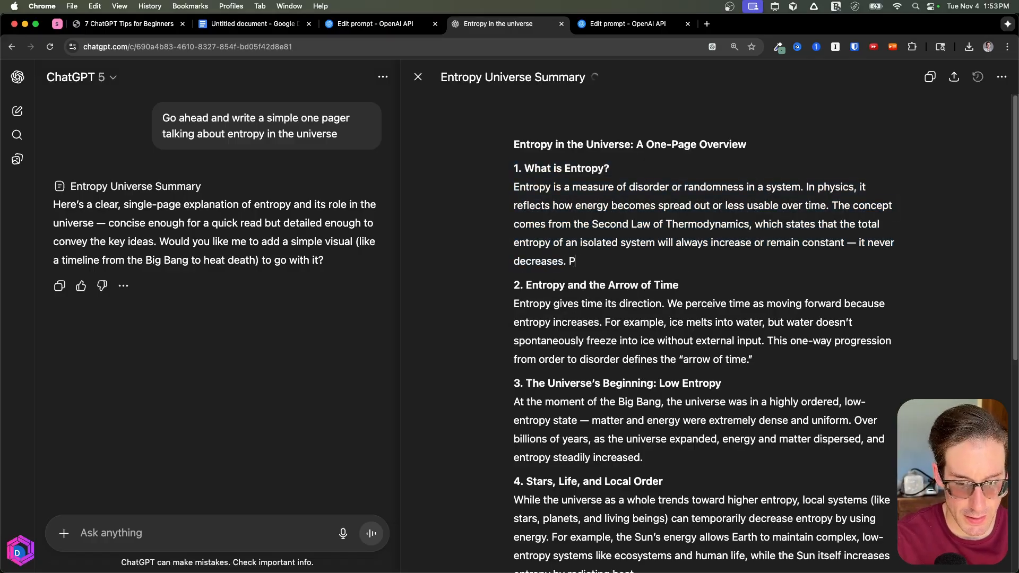
type("oggs")
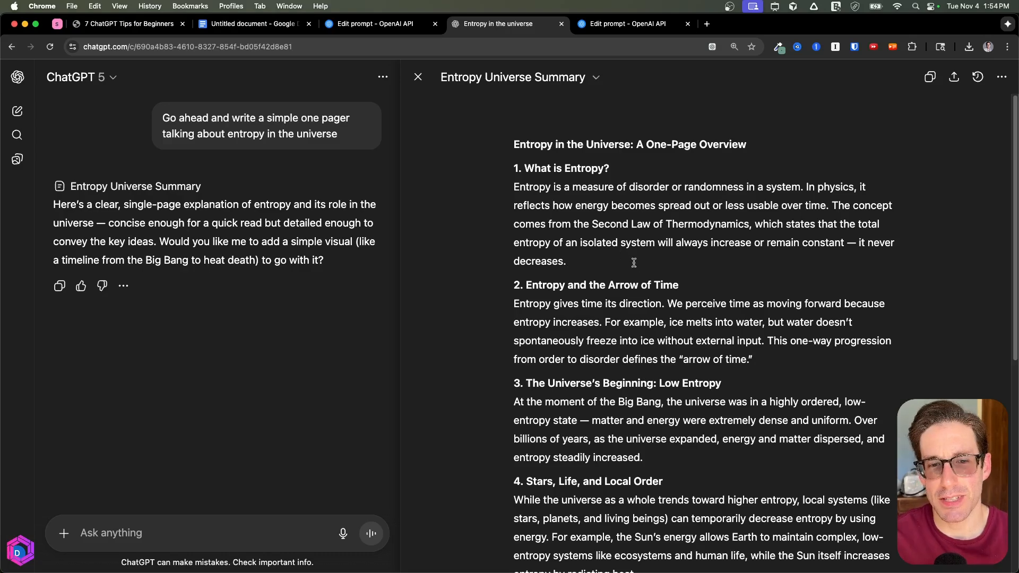
mouse_move(597, 285)
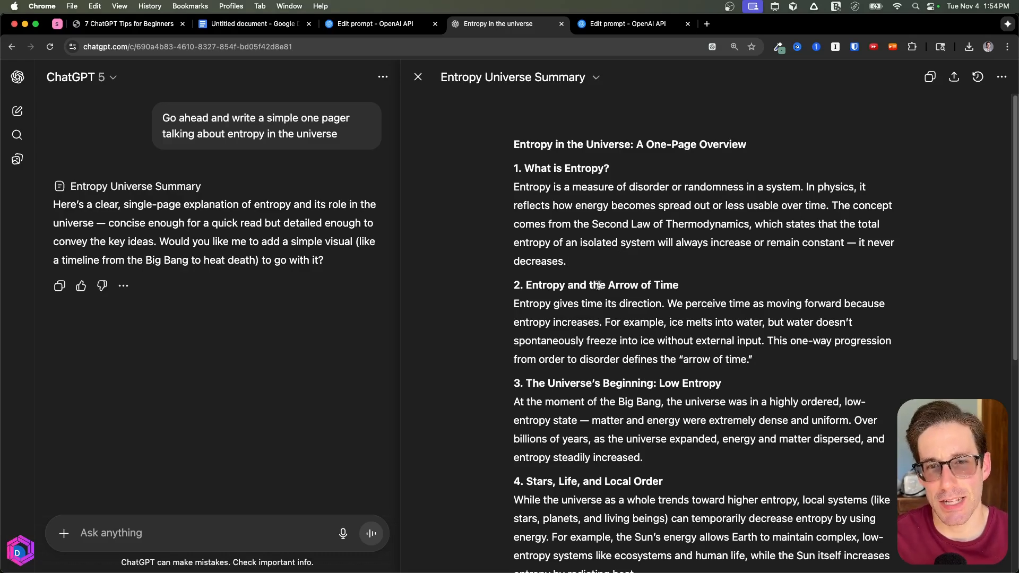
- Ask Canvas to shorten the selected 'What is Entropy?' section, then return to the slide deck
left_click_drag(514, 168, 566, 261)
type("Can you please make this shorter?")
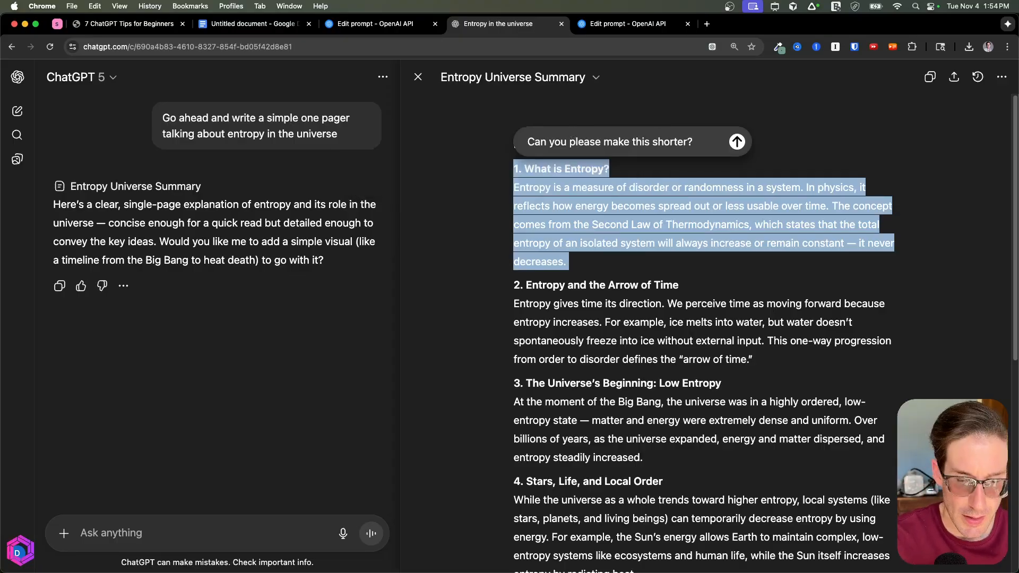
left_click(737, 141)
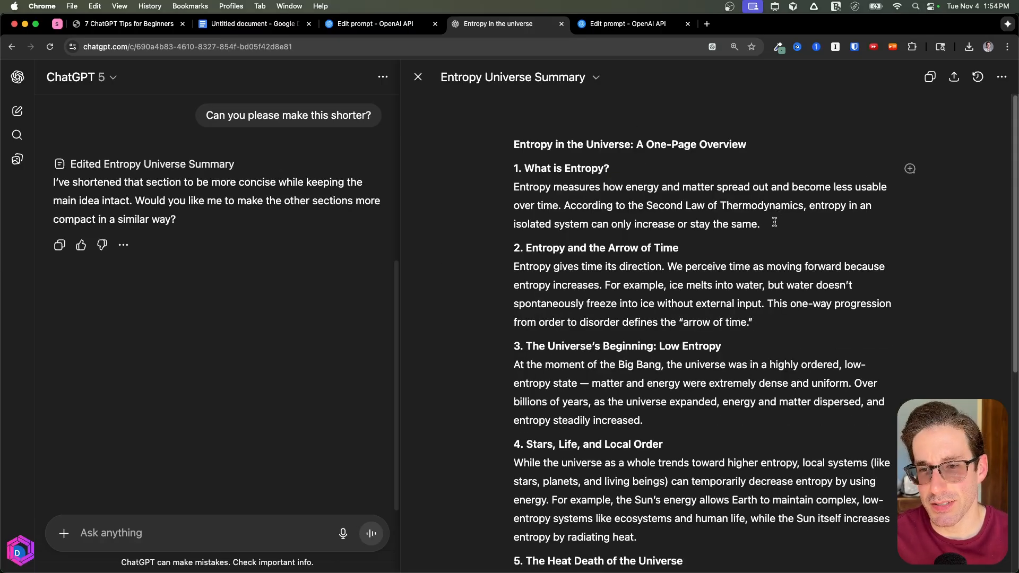
left_click_drag(513, 187, 759, 224)
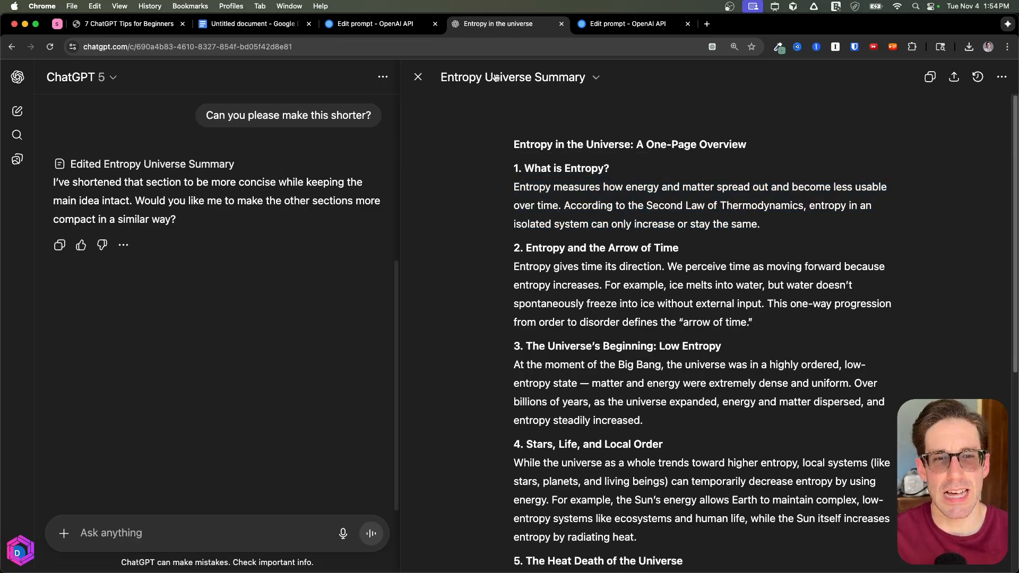
left_click(129, 23)
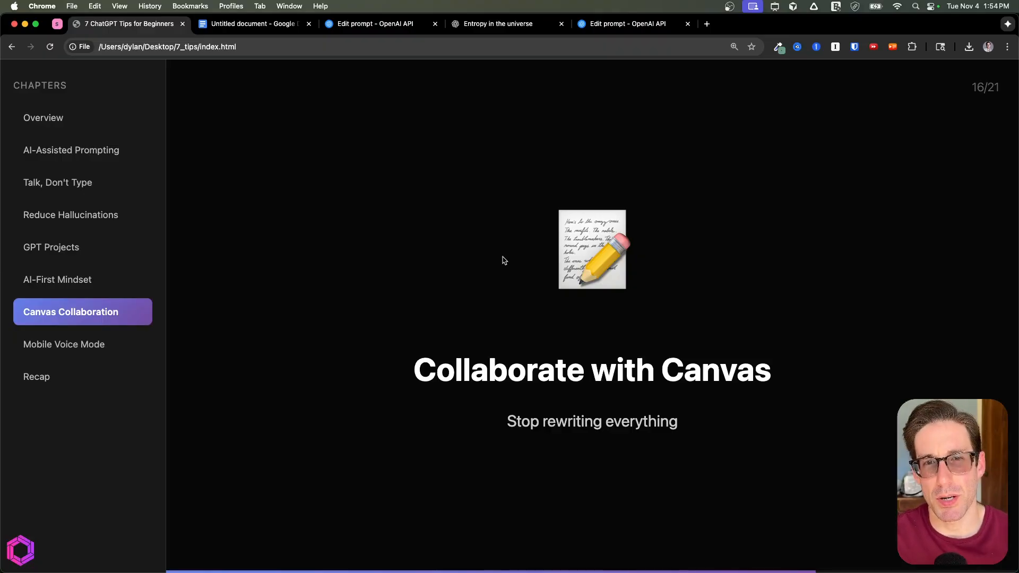
- Advance the deck from slide 16 to the Mobile Voice Mode cards on slide 20
left_click(66, 344)
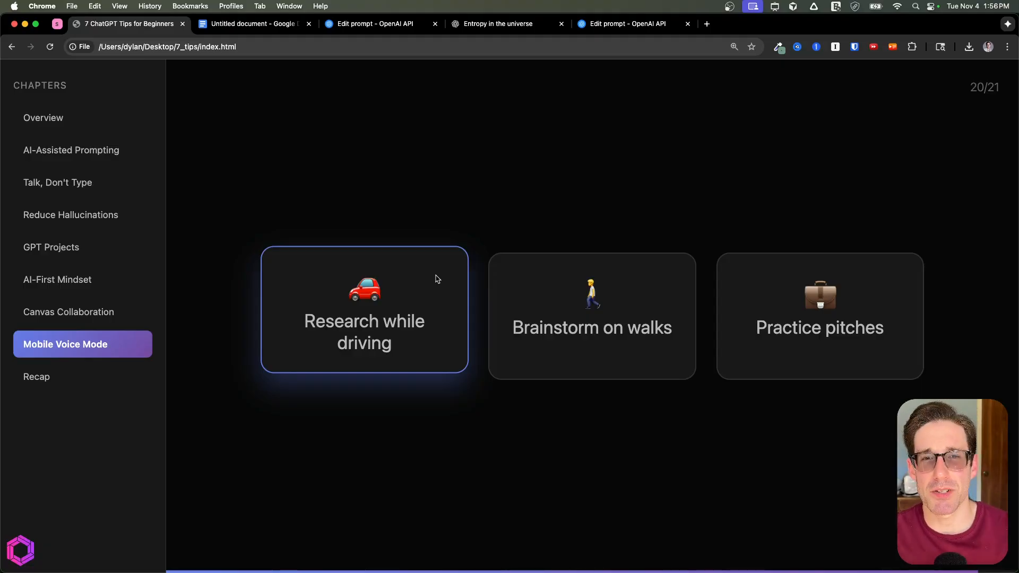
mouse_move(516, 280)
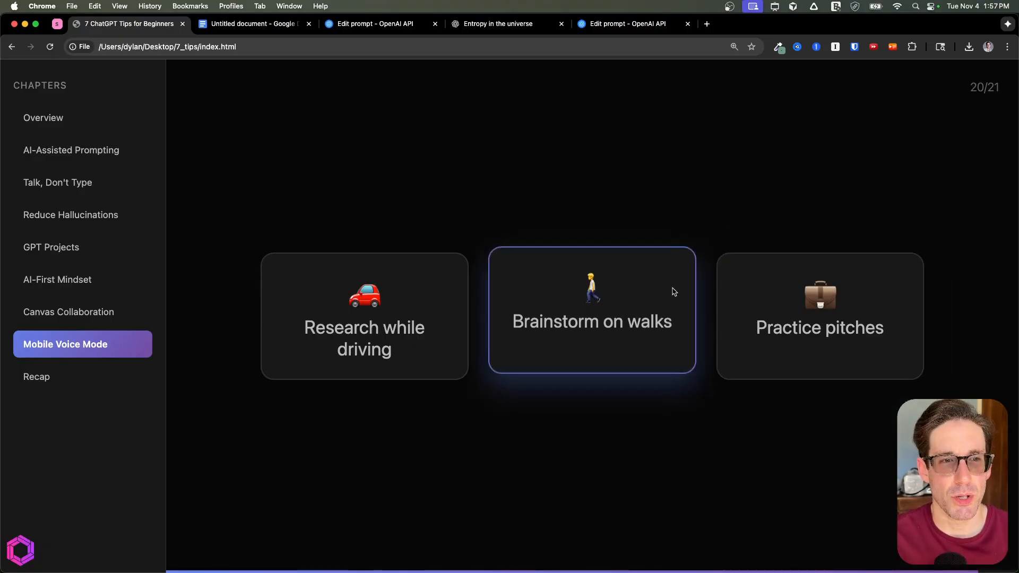
- Switch to a fresh ChatGPT chat and start voice mode from the prompt box
left_click(500, 24)
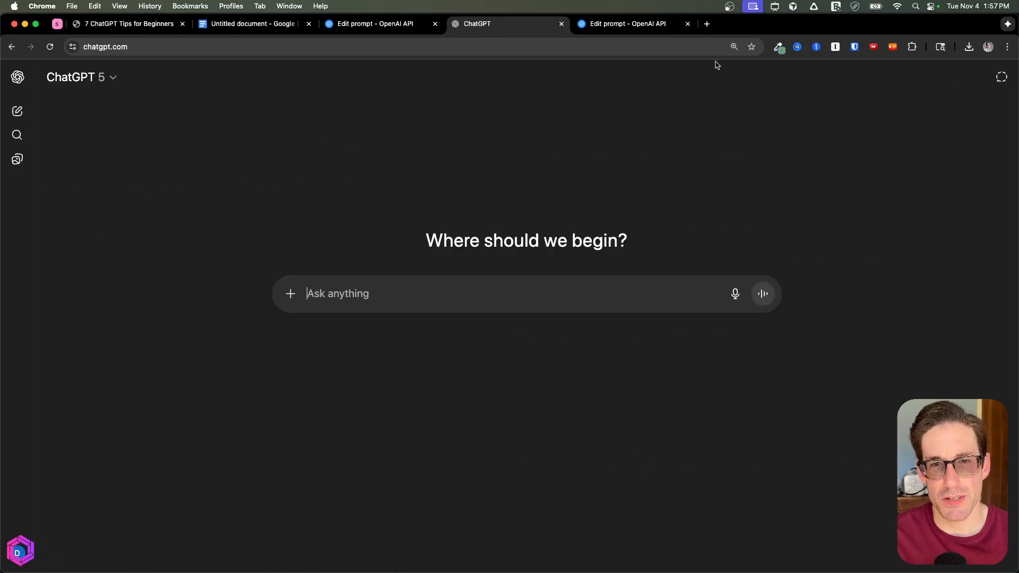
mouse_move(762, 294)
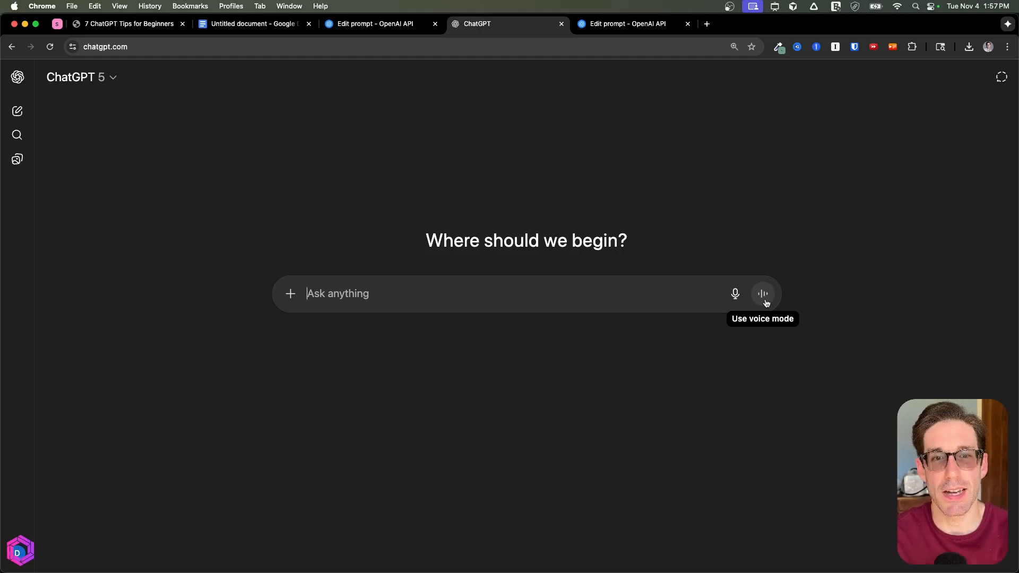
left_click(129, 24)
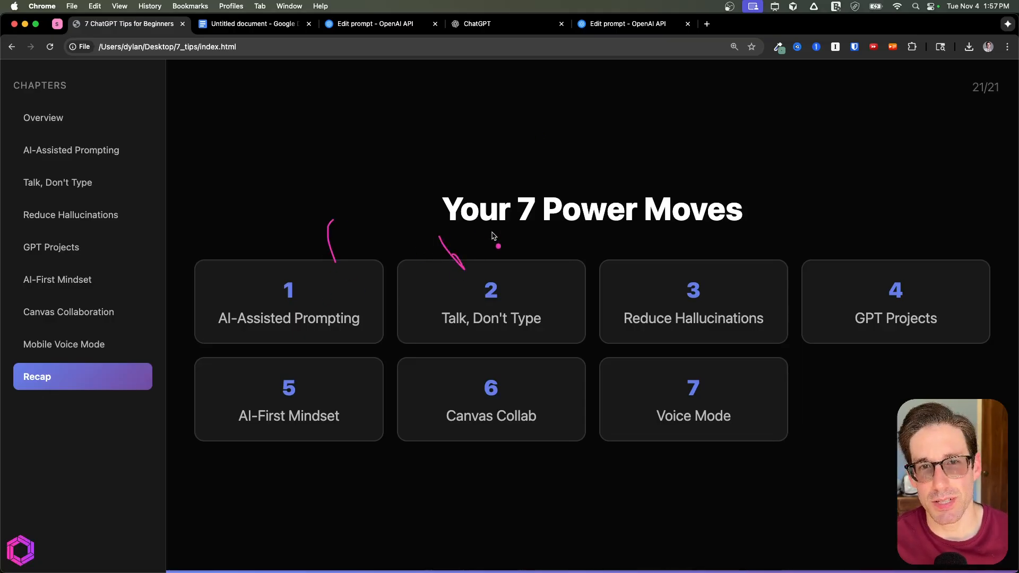
mouse_move(527, 241)
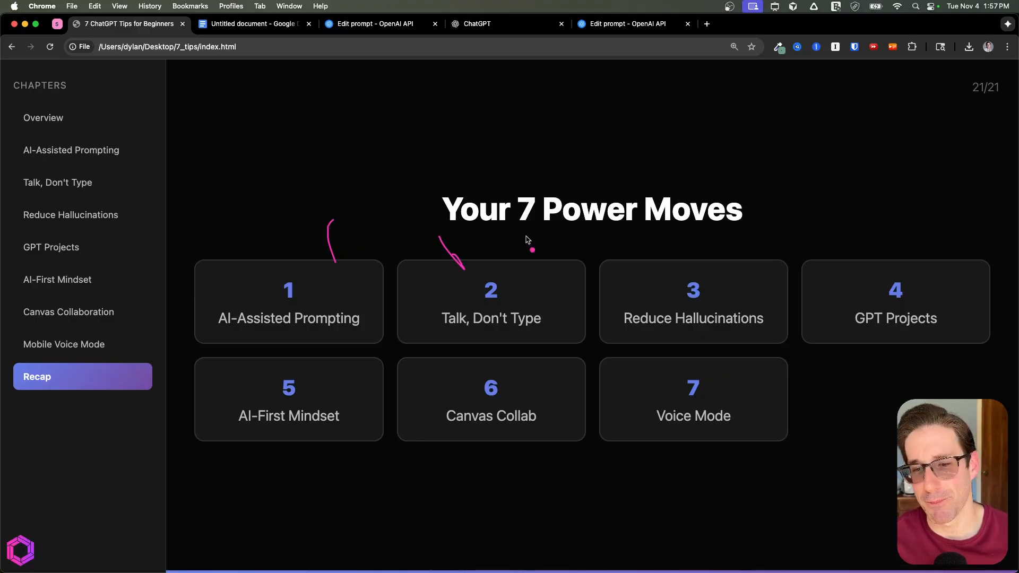